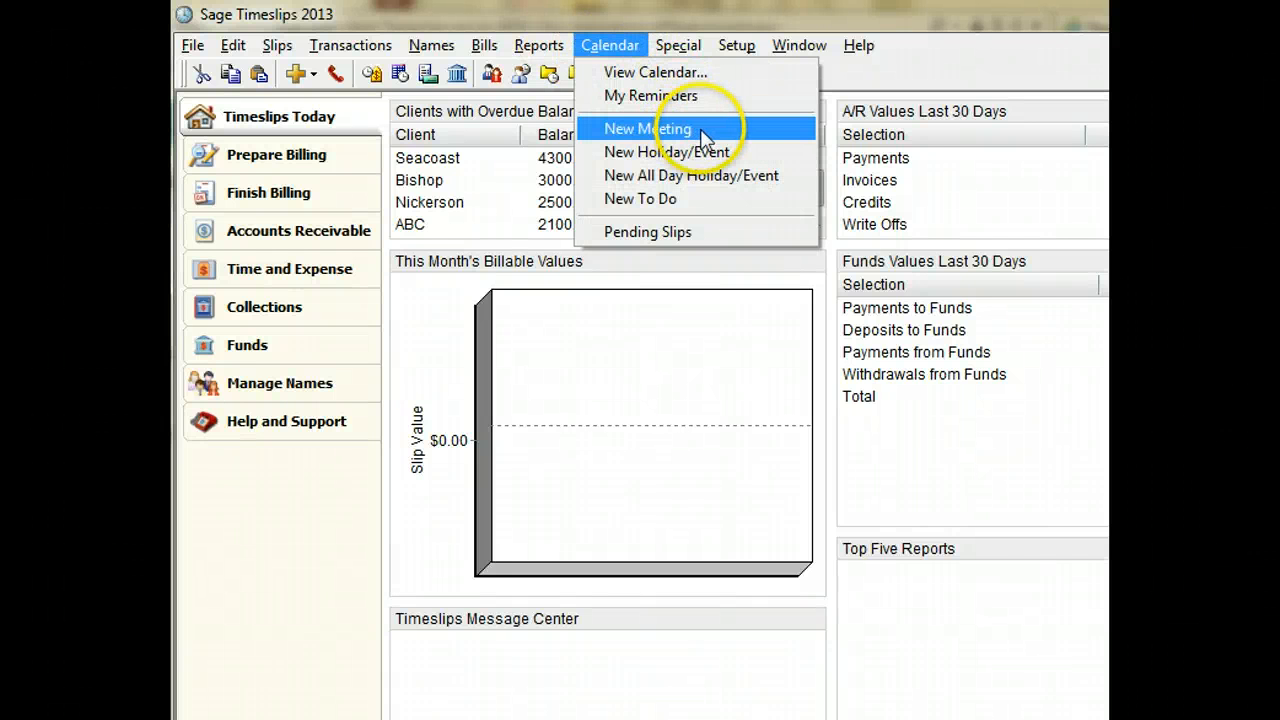
mouse_move(705, 135)
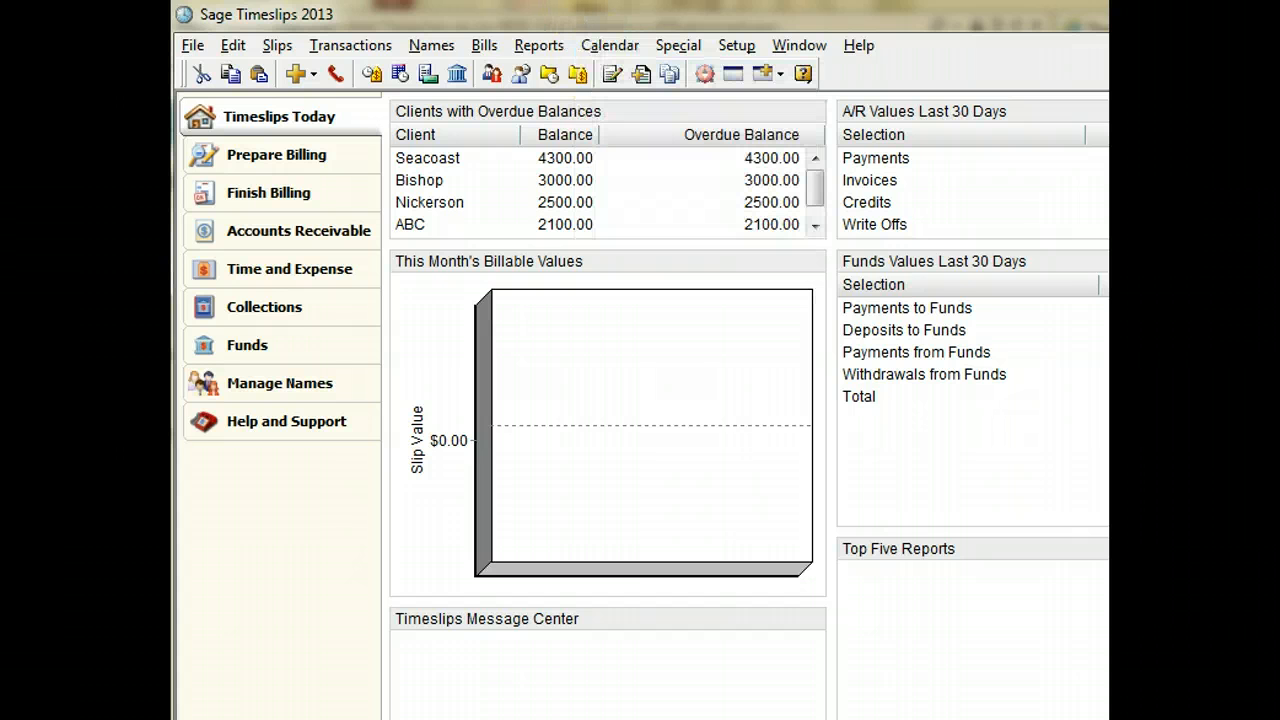
Step: Check the Calendar Terminology settings in General Settings, then close the dialog
click(609, 45)
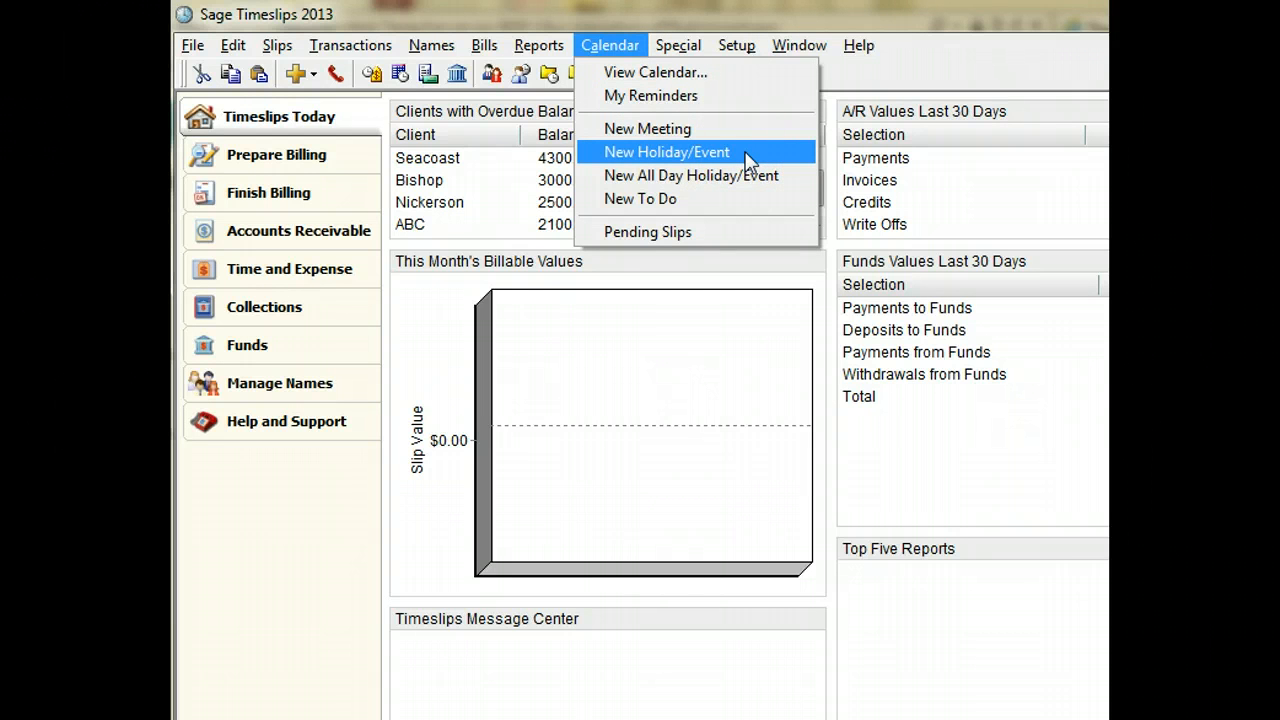
mouse_move(685, 185)
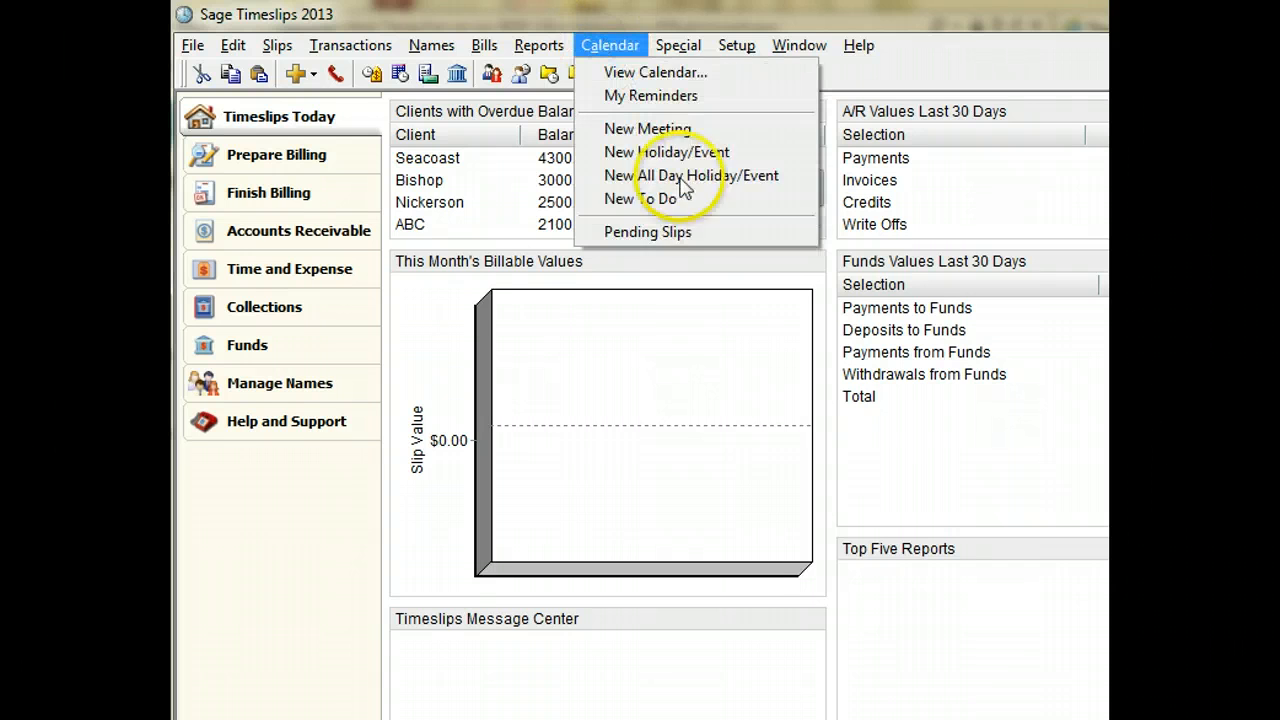
mouse_move(700, 198)
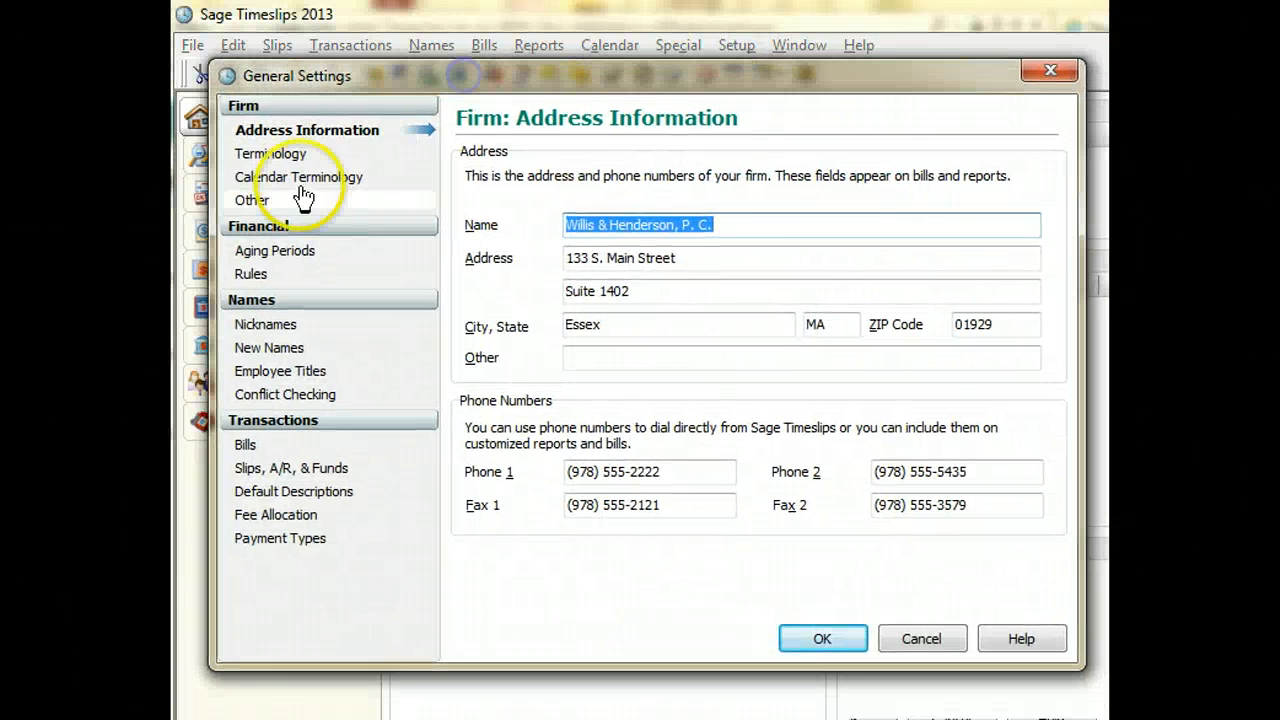
click(298, 177)
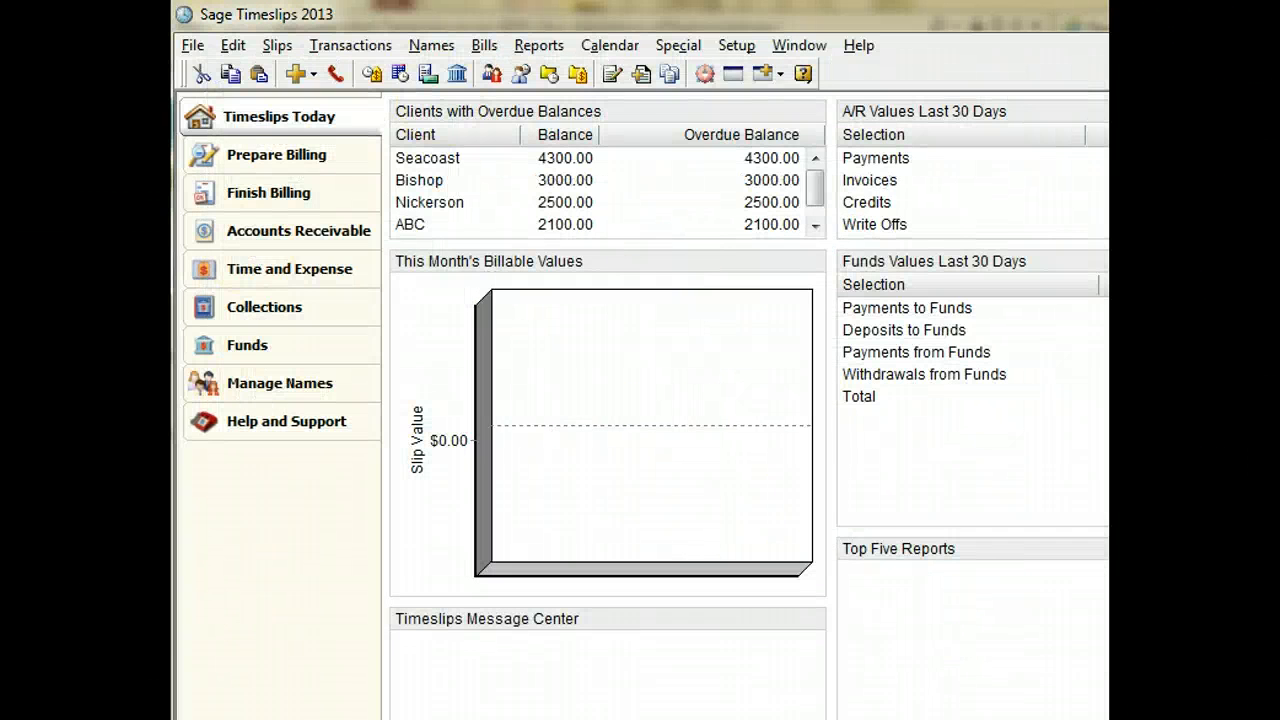
click(610, 45)
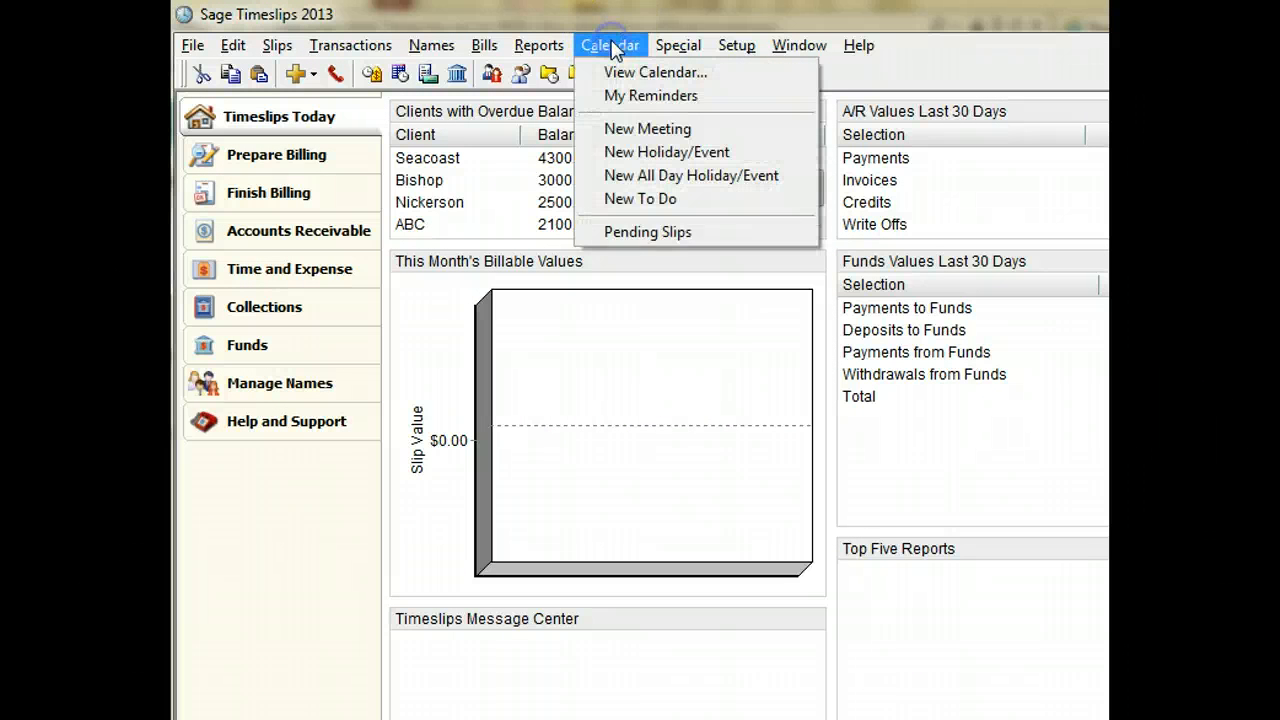
mouse_move(650, 152)
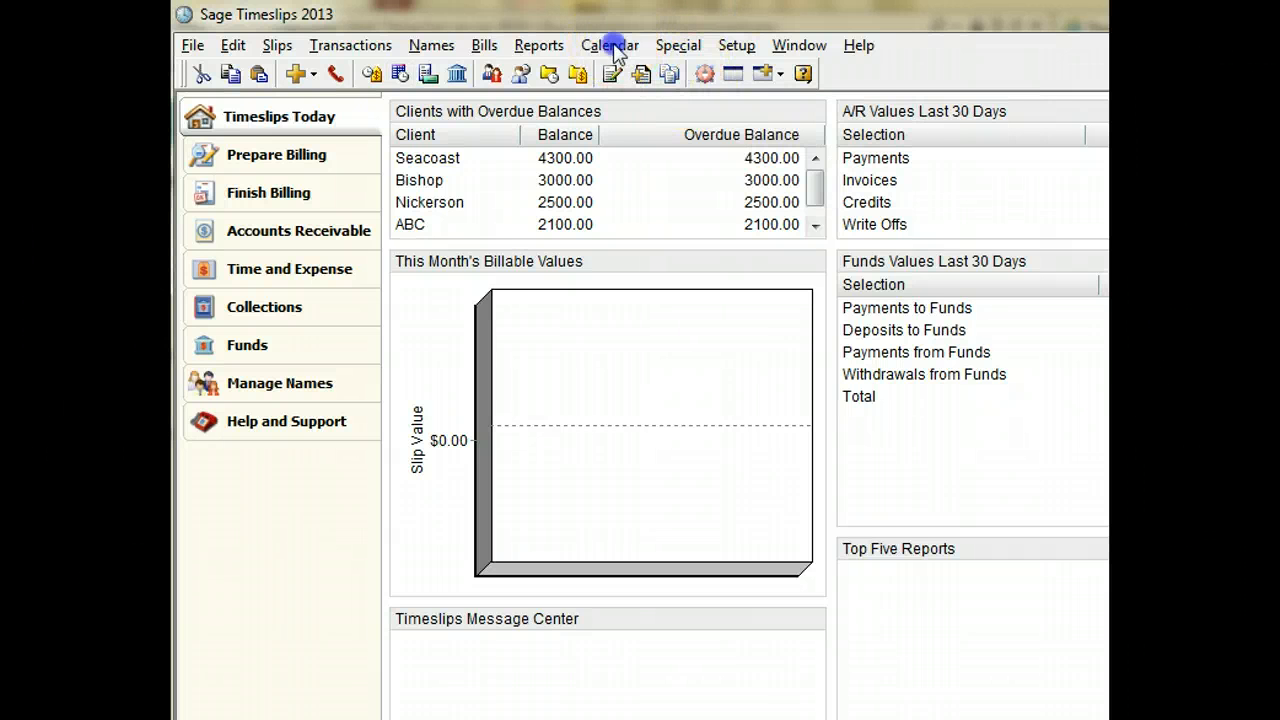
click(609, 45)
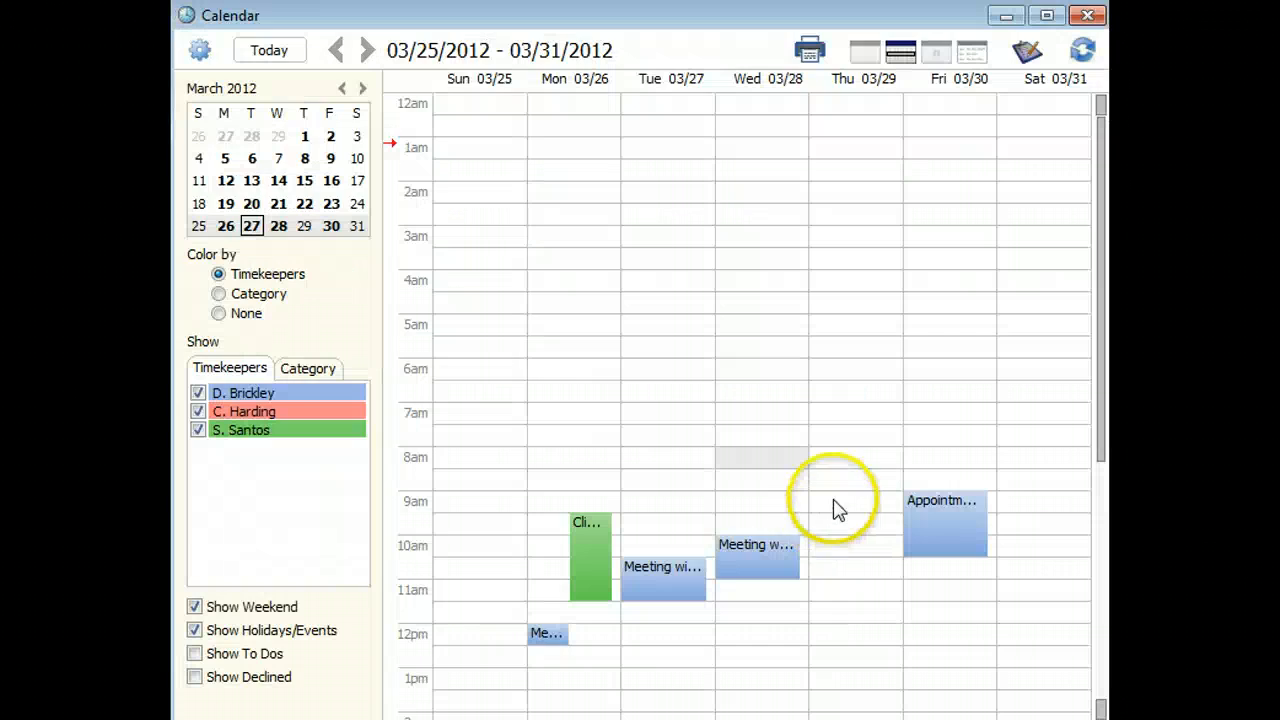
right_click(835, 505)
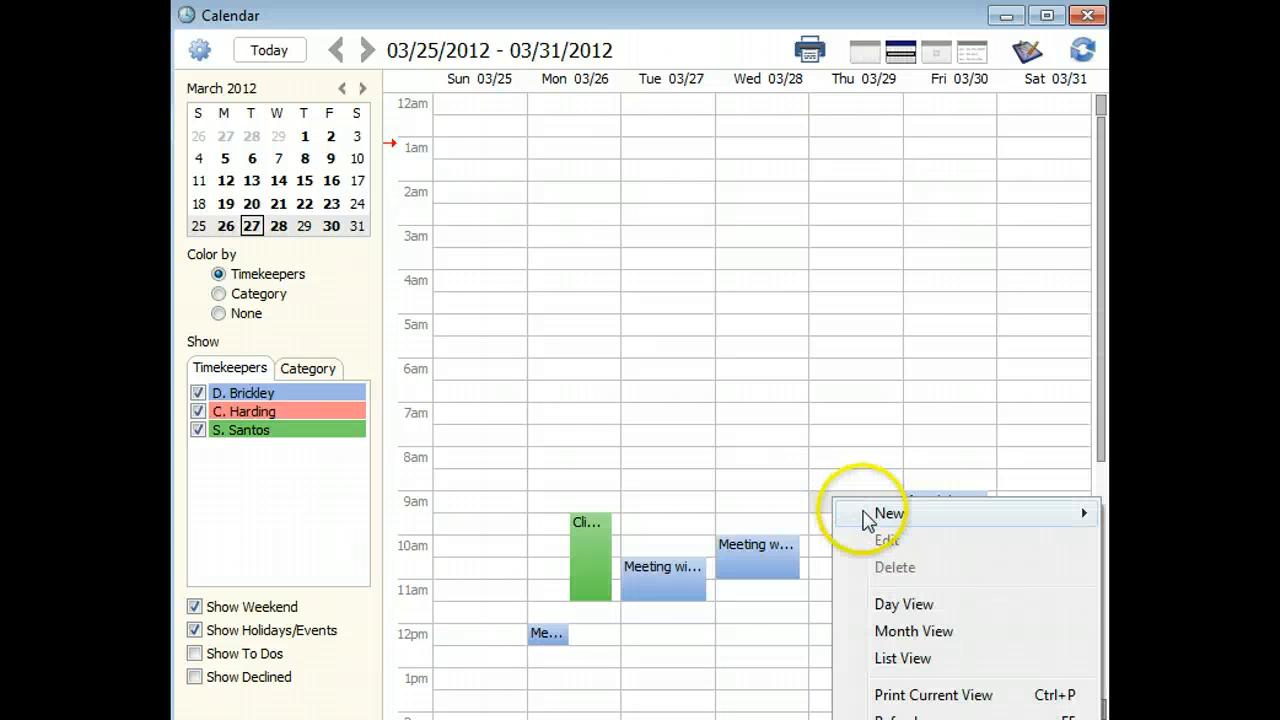
click(888, 513)
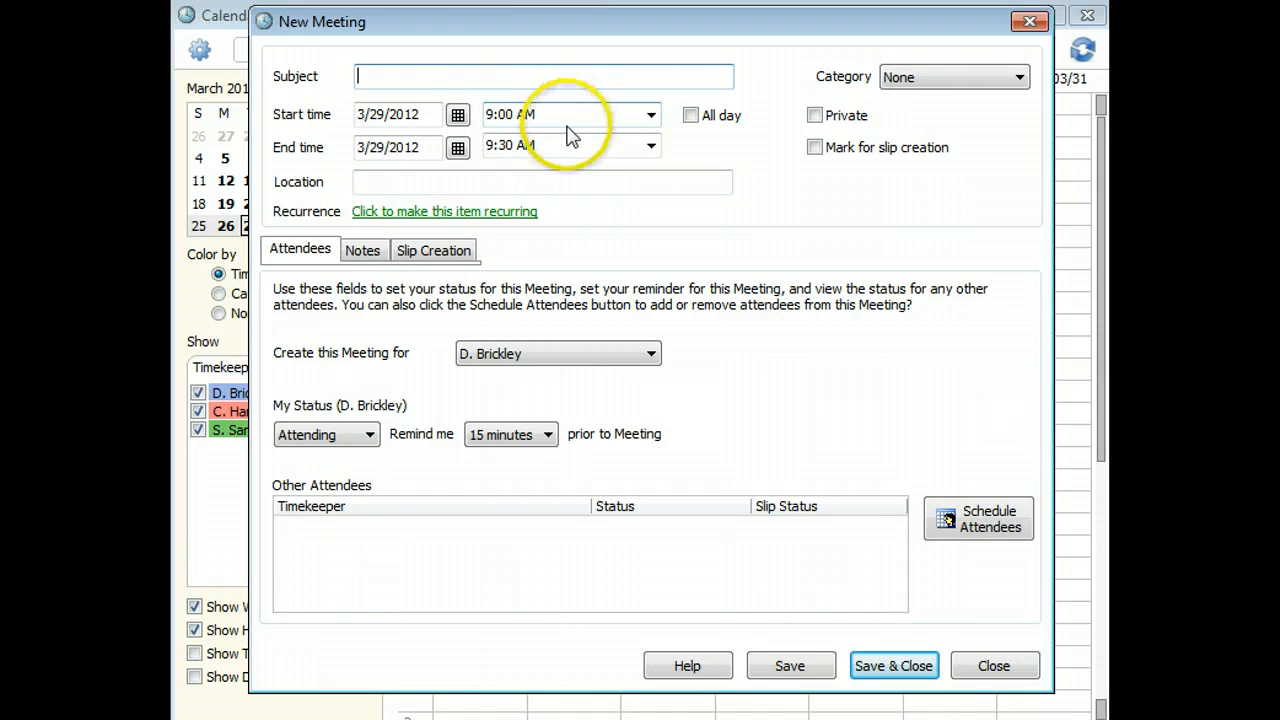
mouse_move(570, 175)
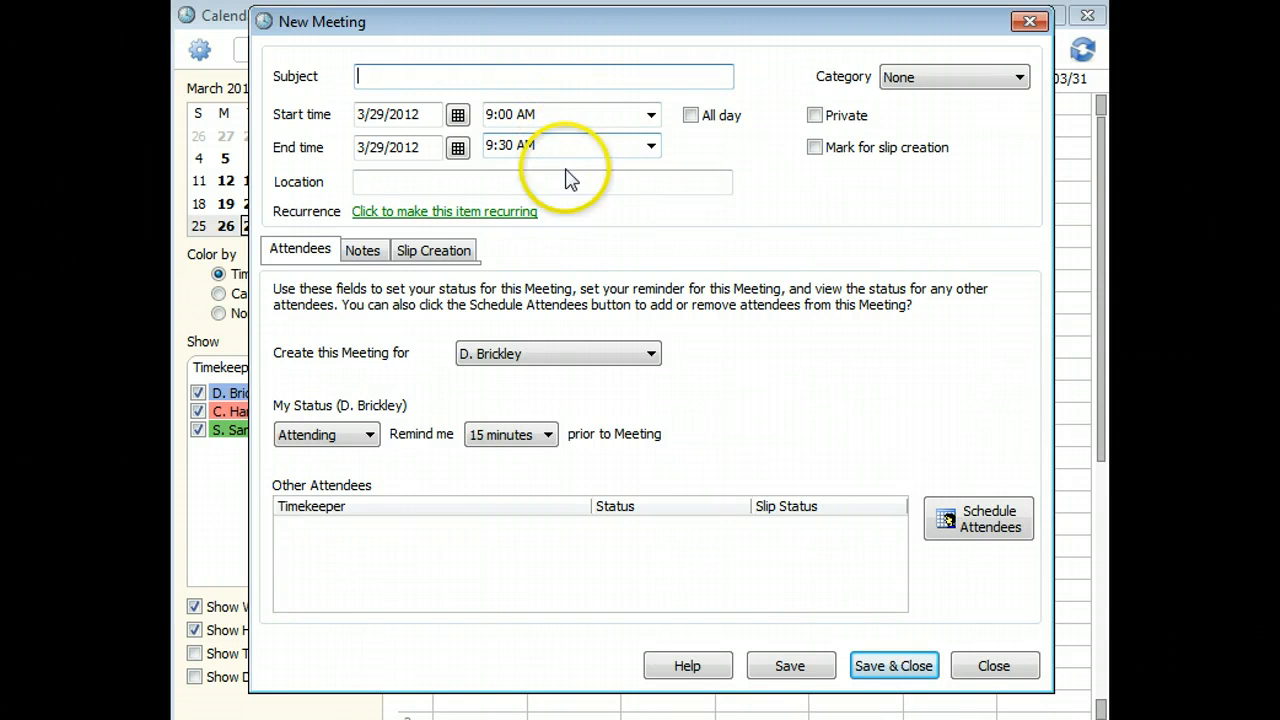
click(993, 665)
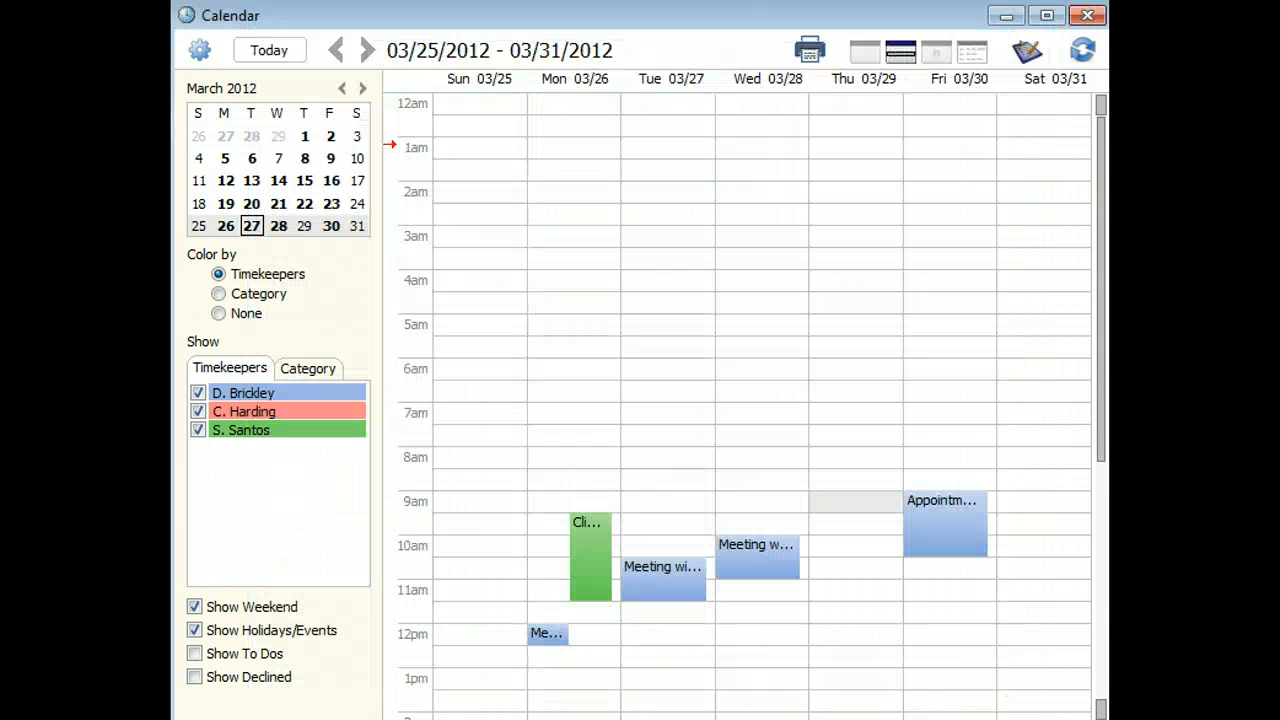
mouse_move(838, 575)
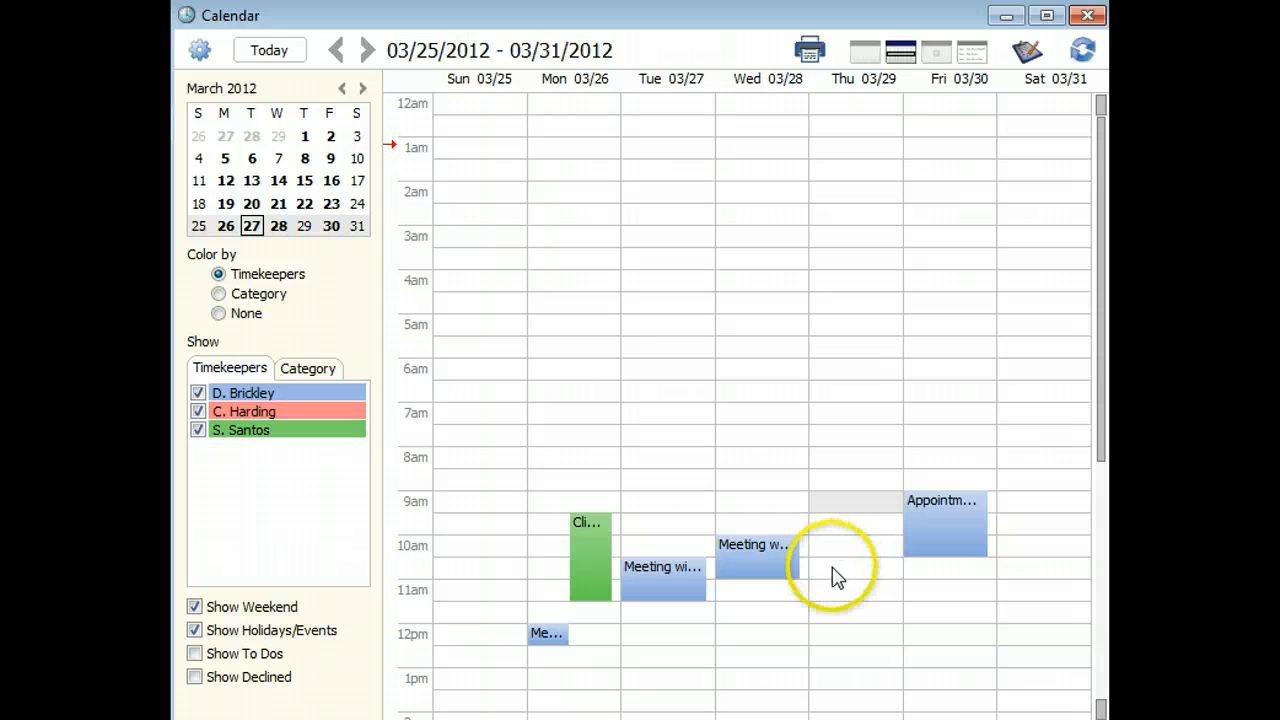
mouse_move(765, 620)
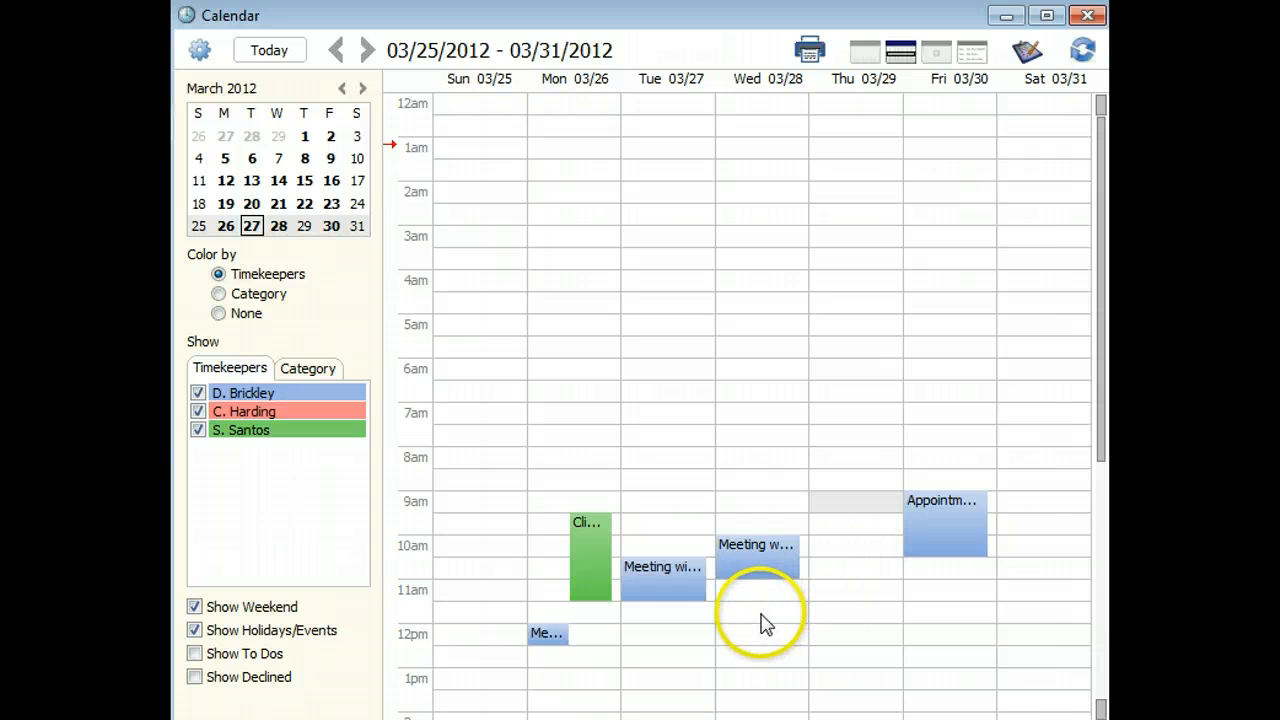
Step: Start a new Wednesday 3/28/2012 meeting at 11:30 AM–12:00 PM from the calendar slot
double_click(760, 610)
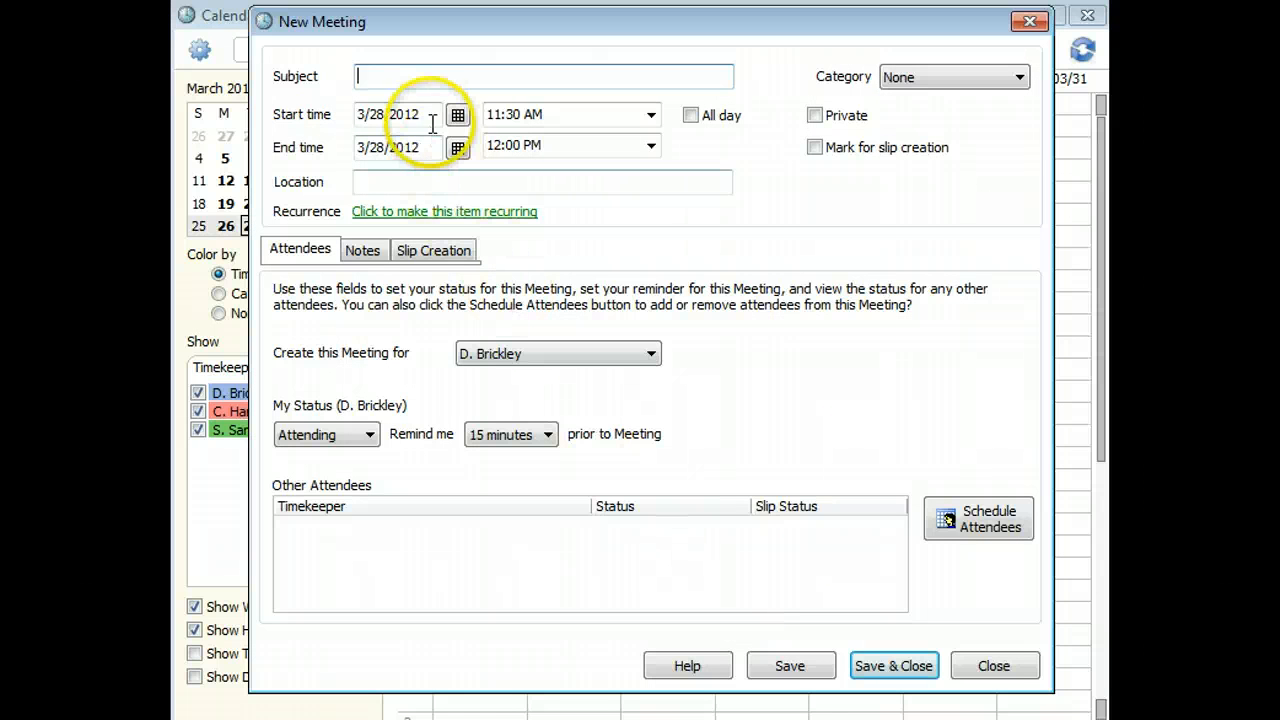
mouse_move(560, 130)
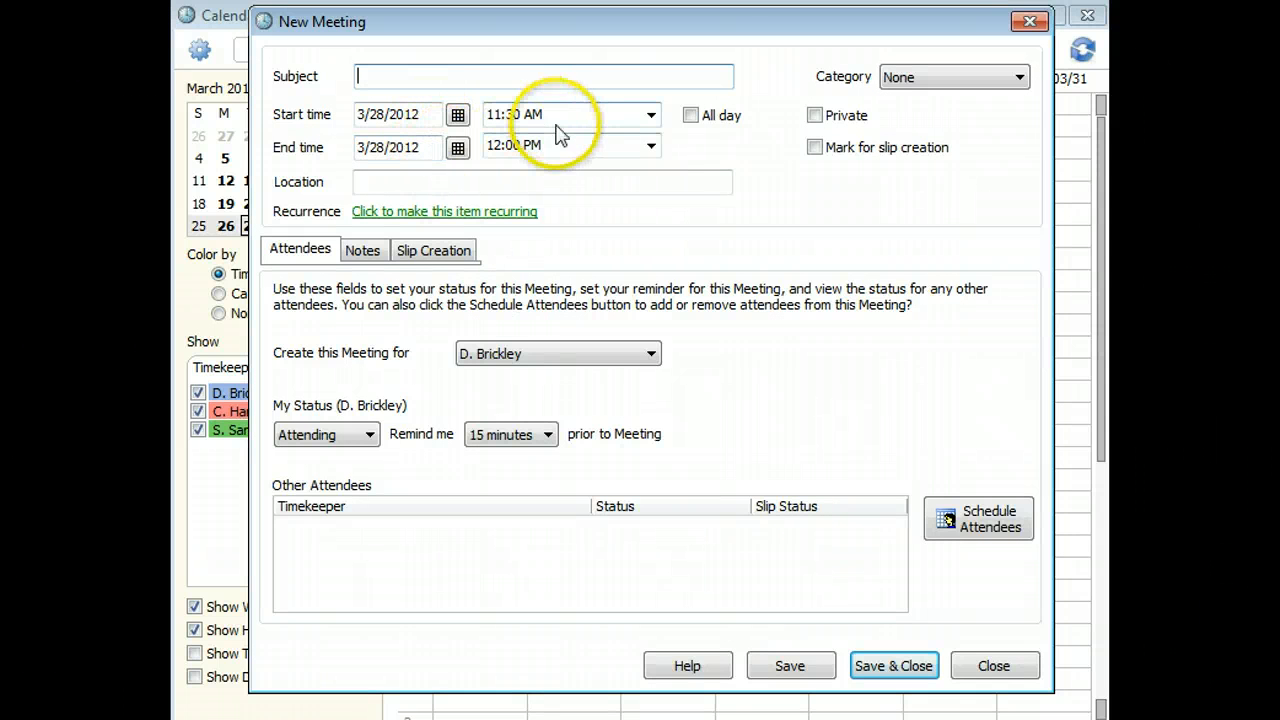
click(993, 665)
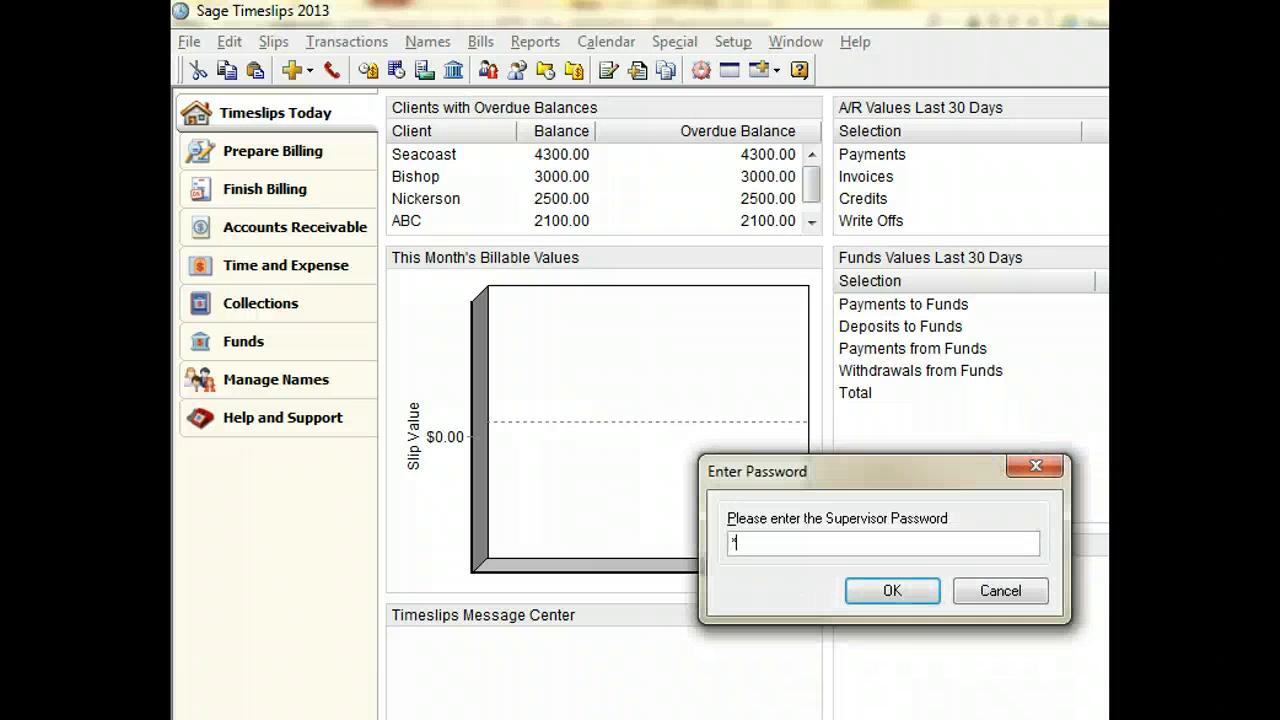
Step: Confirm the supervisor password, view Calendar Entries rights in the Default profile, then cancel
click(891, 590)
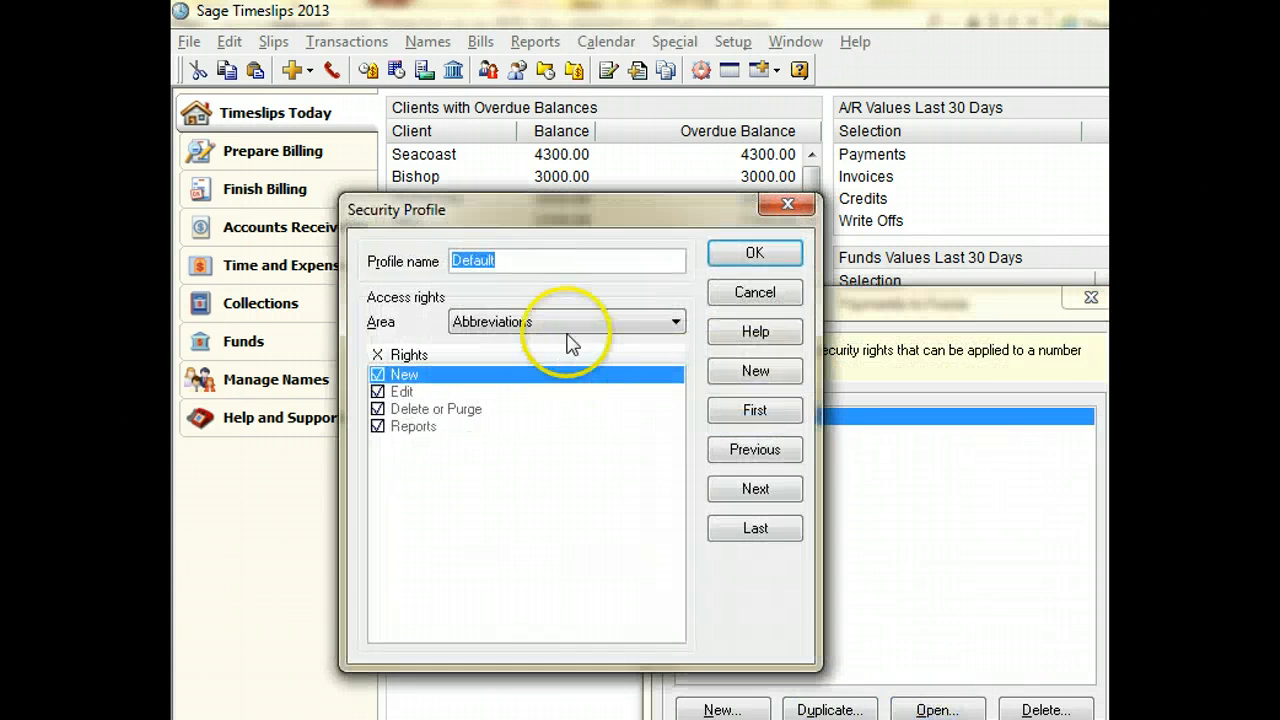
click(675, 321)
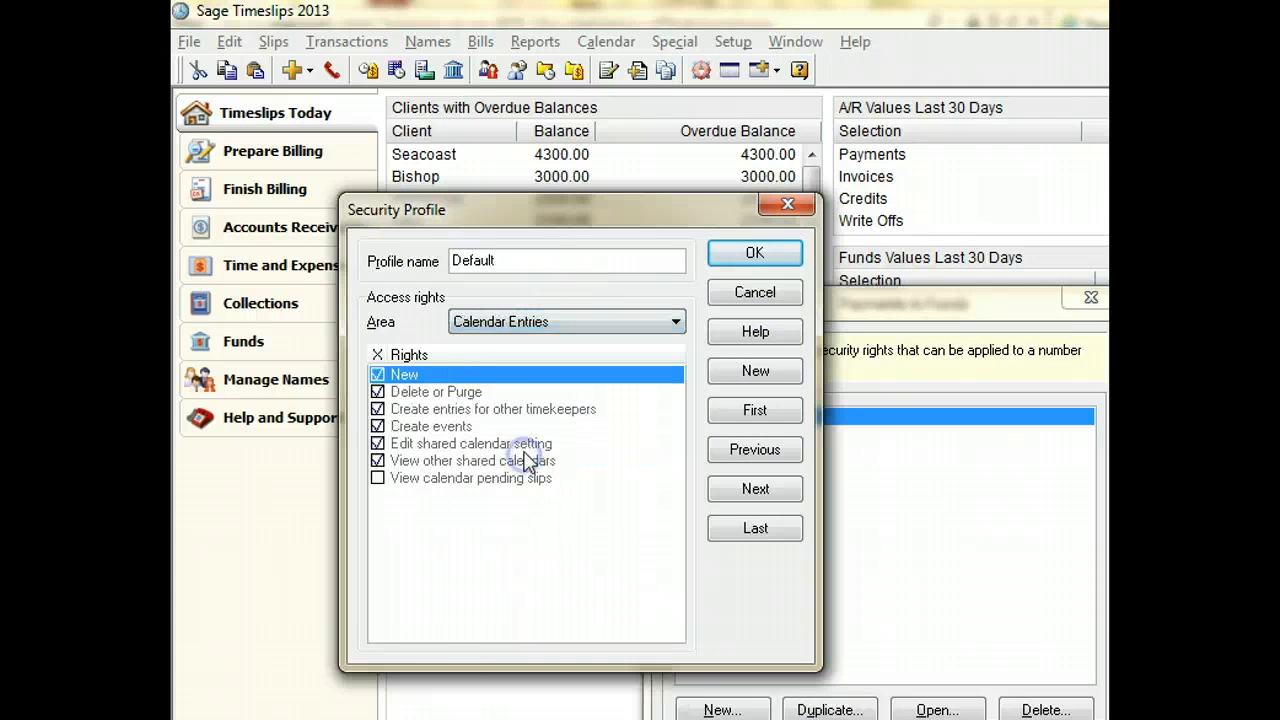
mouse_move(460, 440)
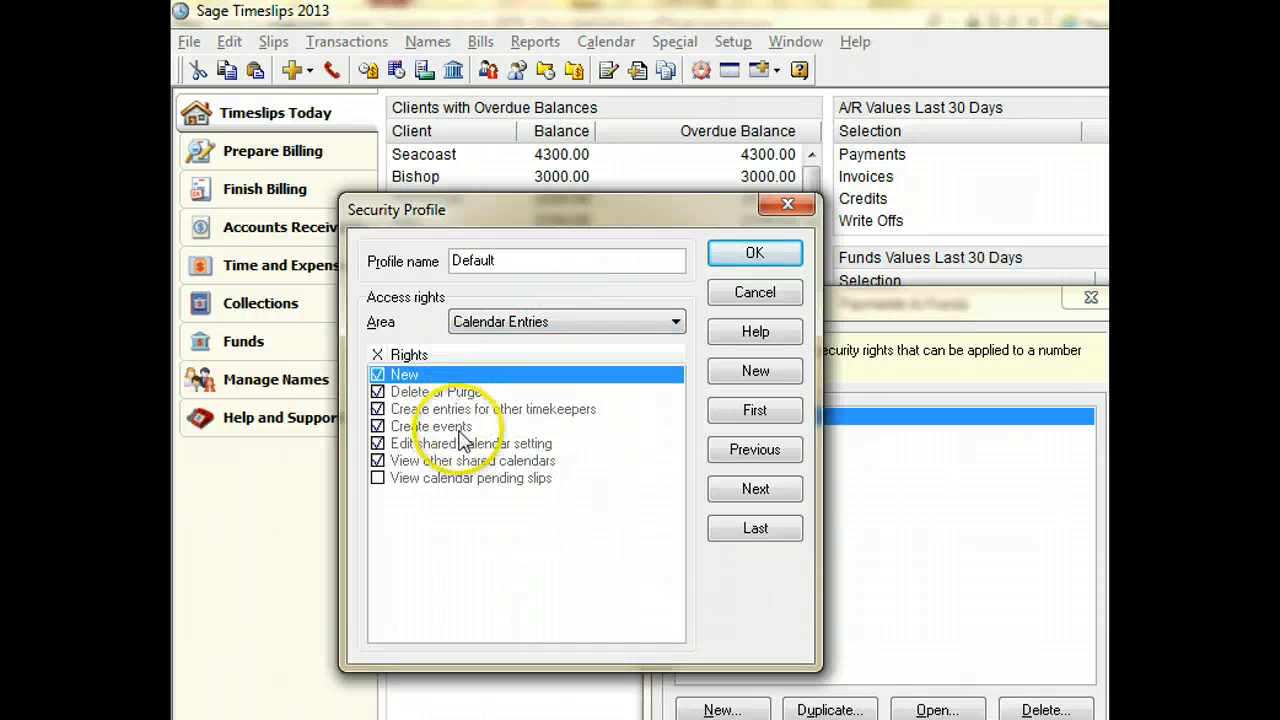
mouse_move(737, 300)
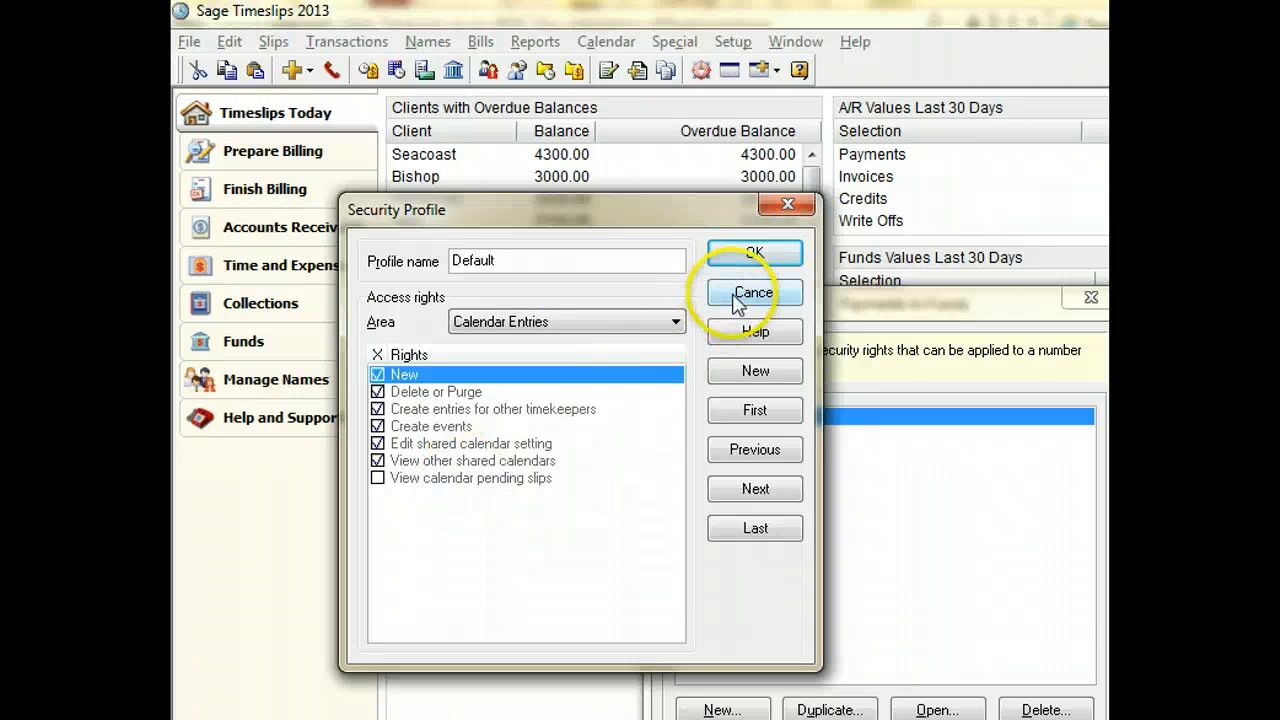
click(754, 292)
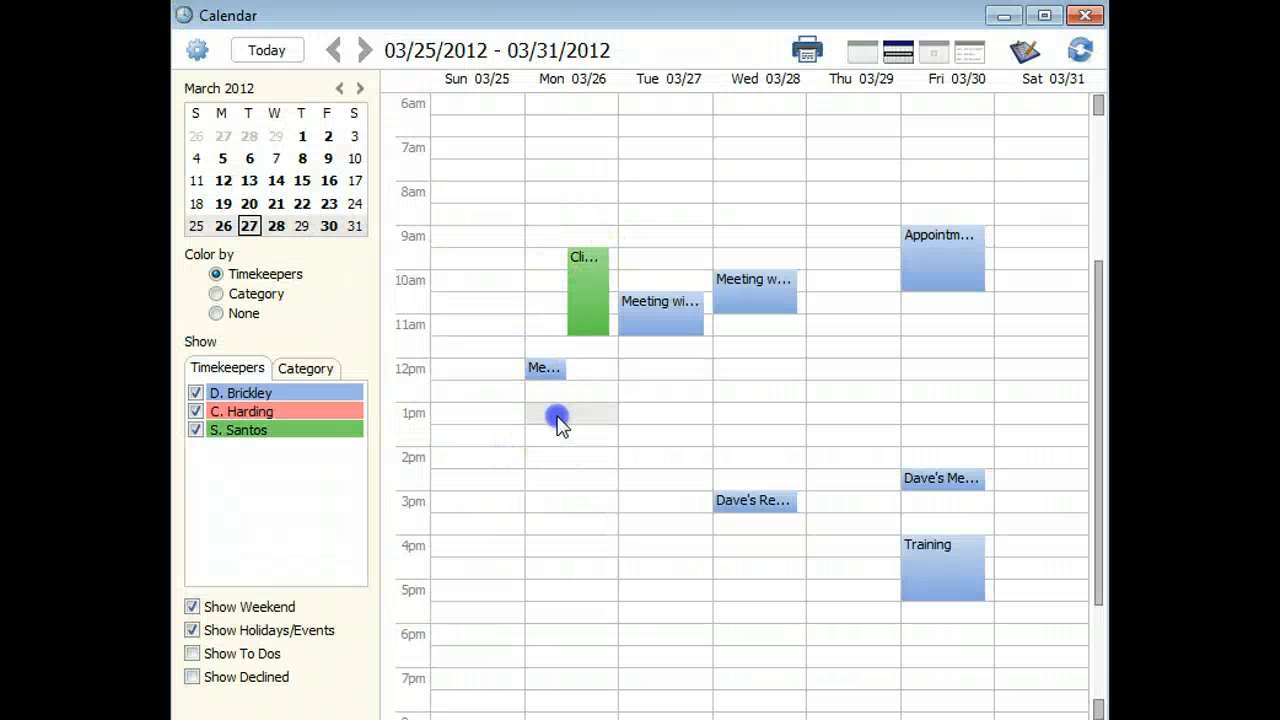
Step: Start a new Monday 1:00 PM meeting, typing 'Subject' and choosing a category
double_click(557, 415)
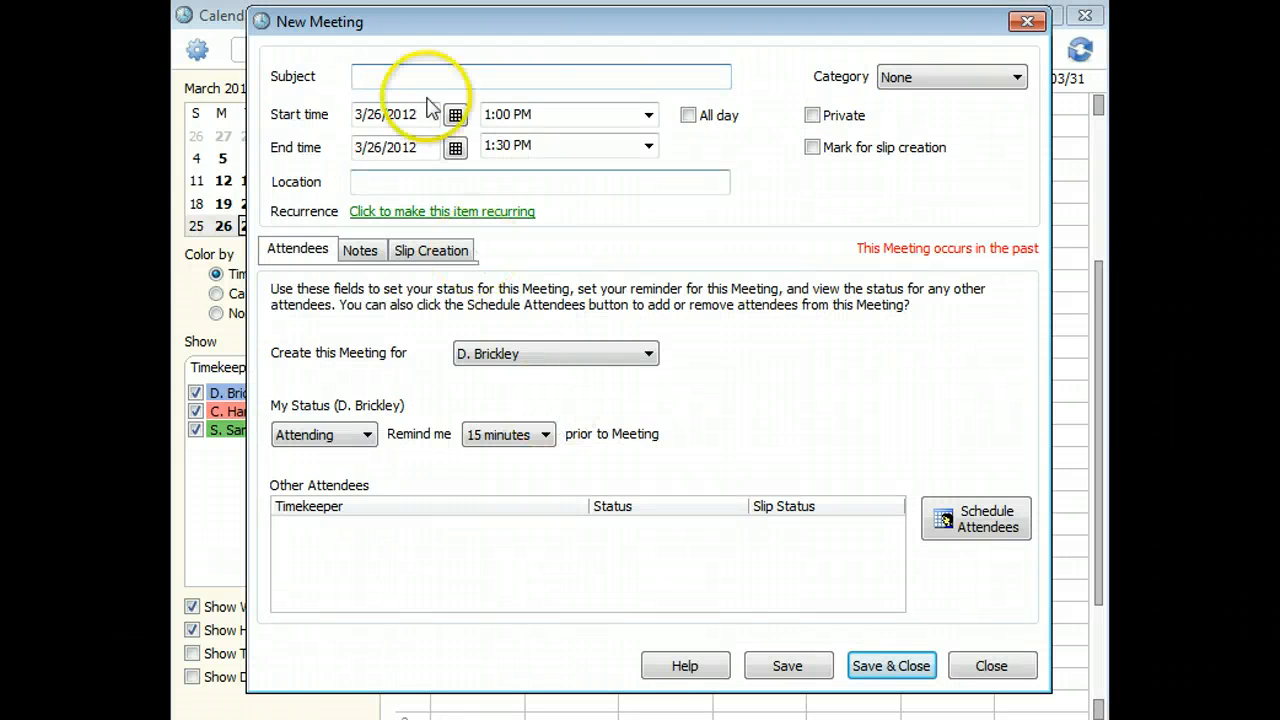
text(Su)
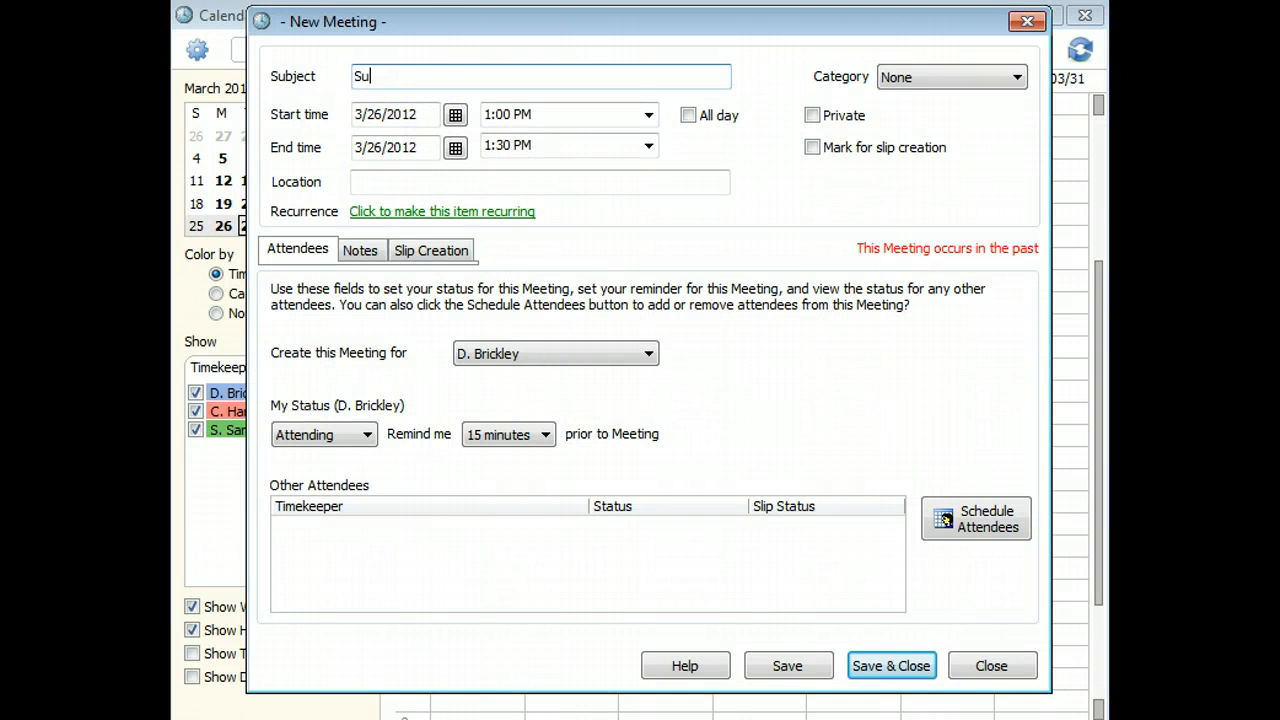
text(bject)
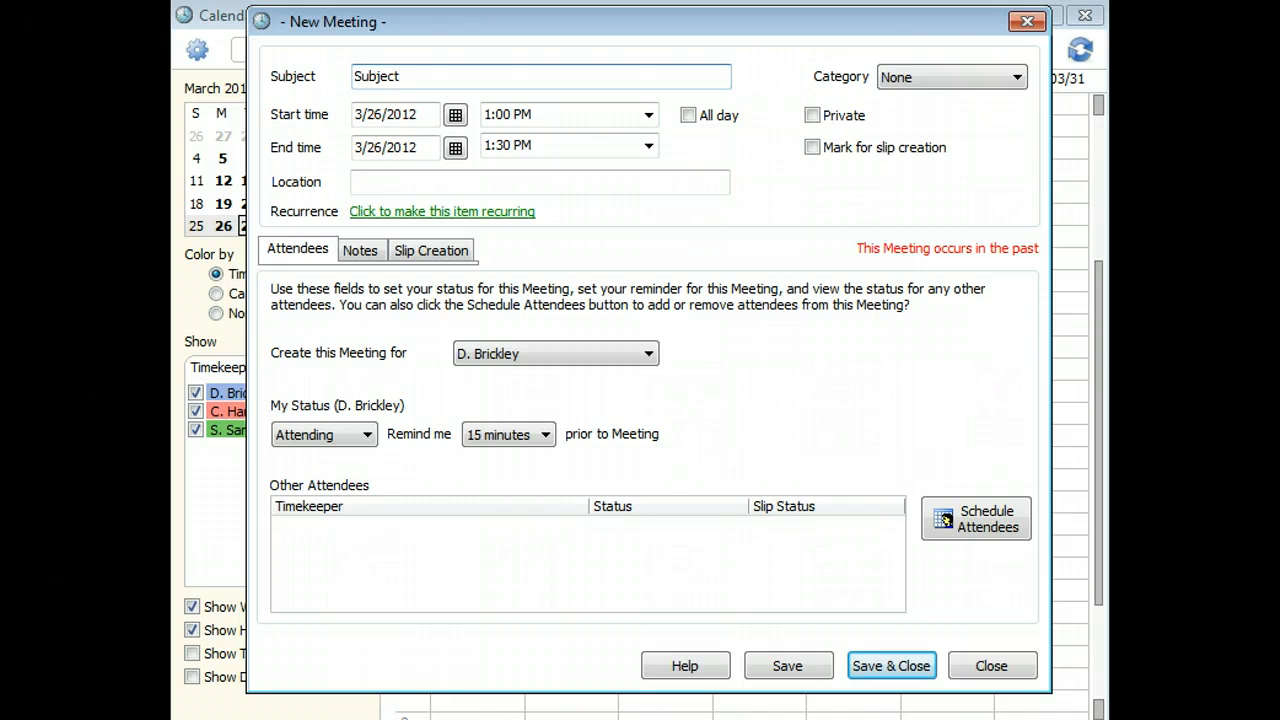
click(1016, 77)
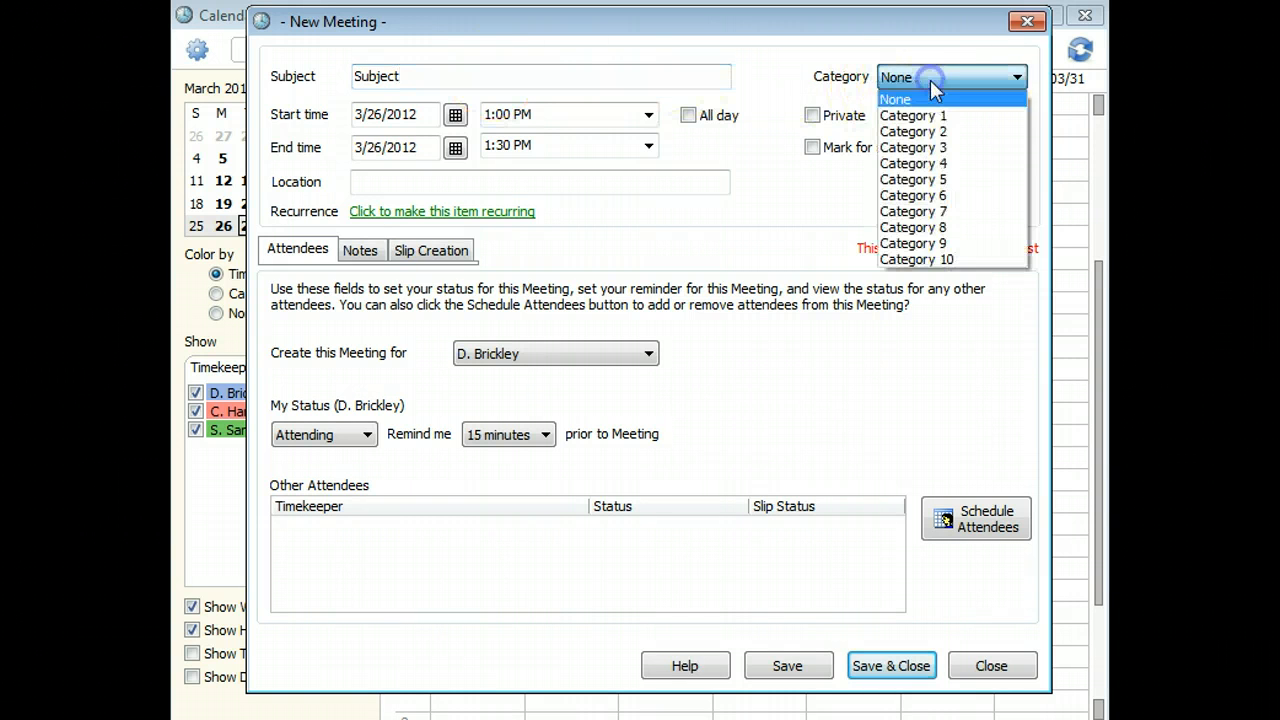
click(912, 115)
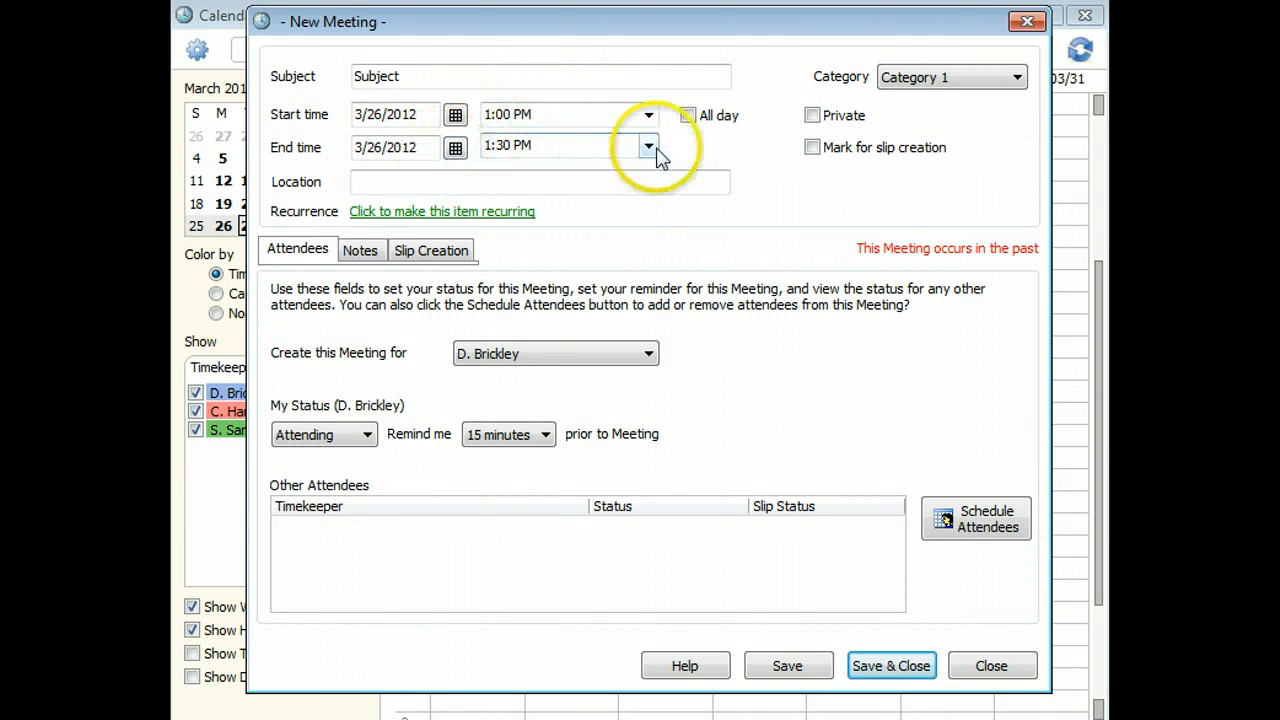
Step: Set the end time to 2:00 PM, toggling All day, Private and slip creation off again
click(648, 147)
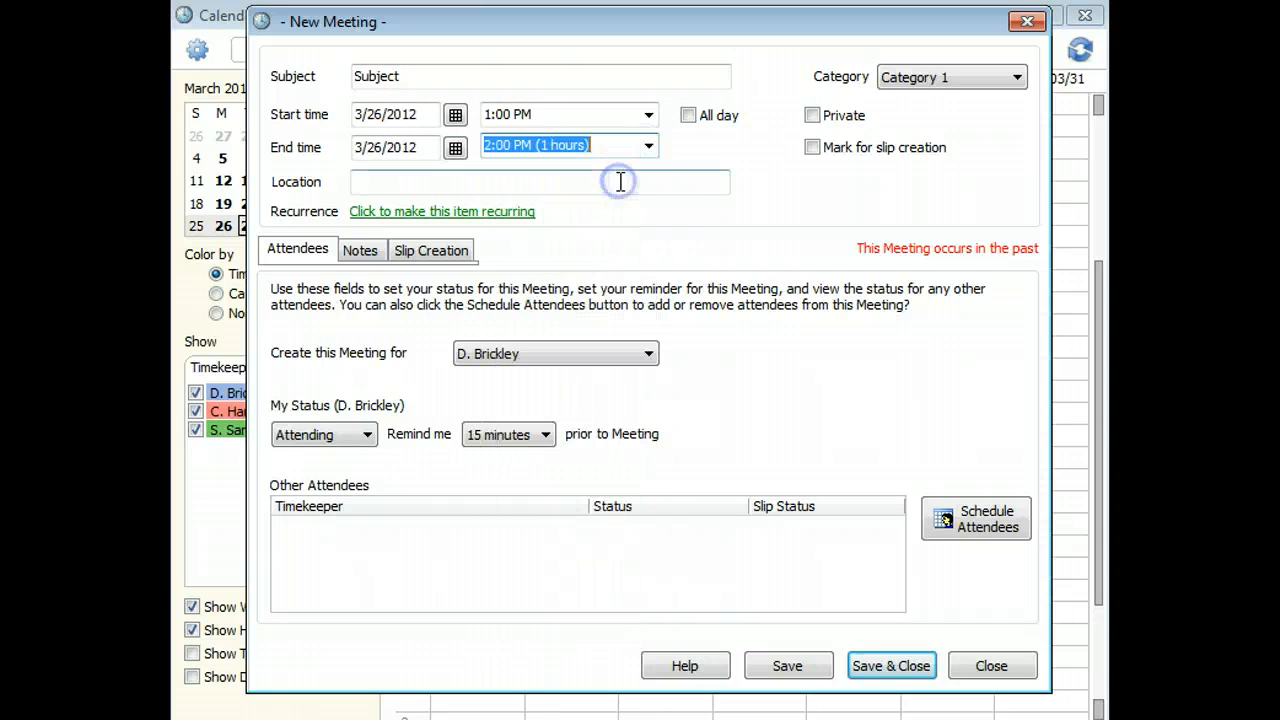
mouse_move(670, 150)
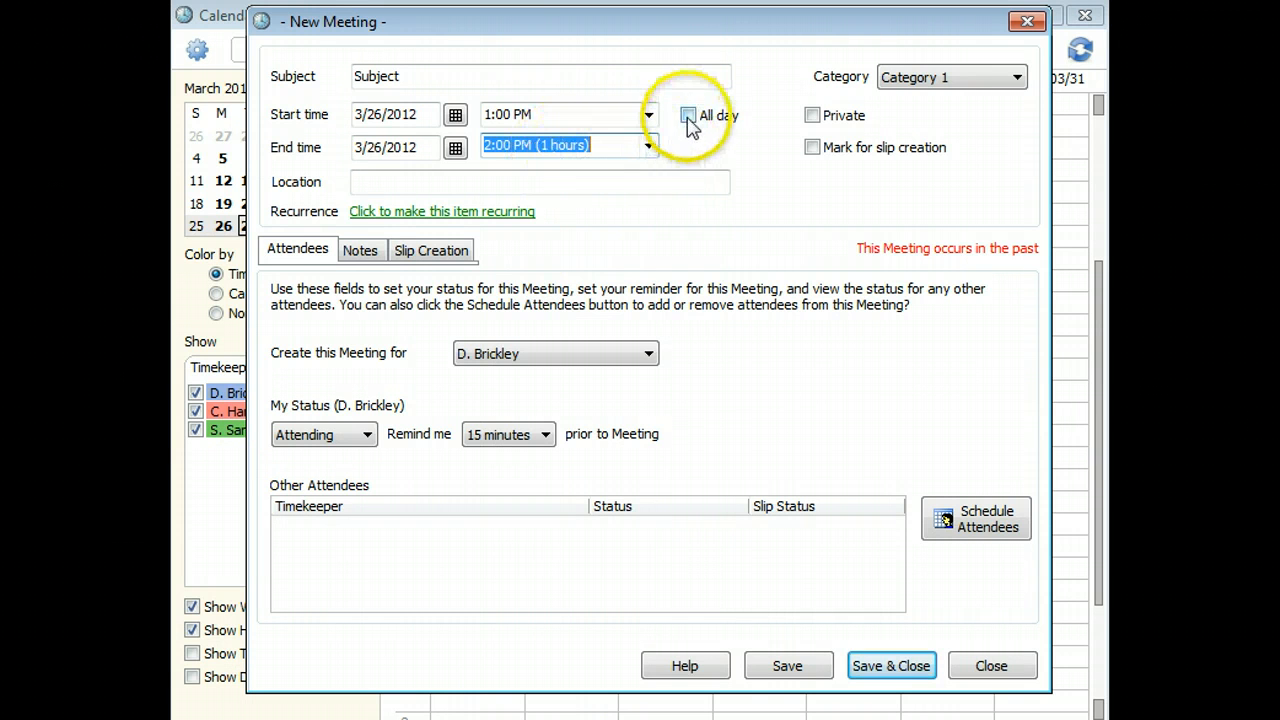
click(687, 114)
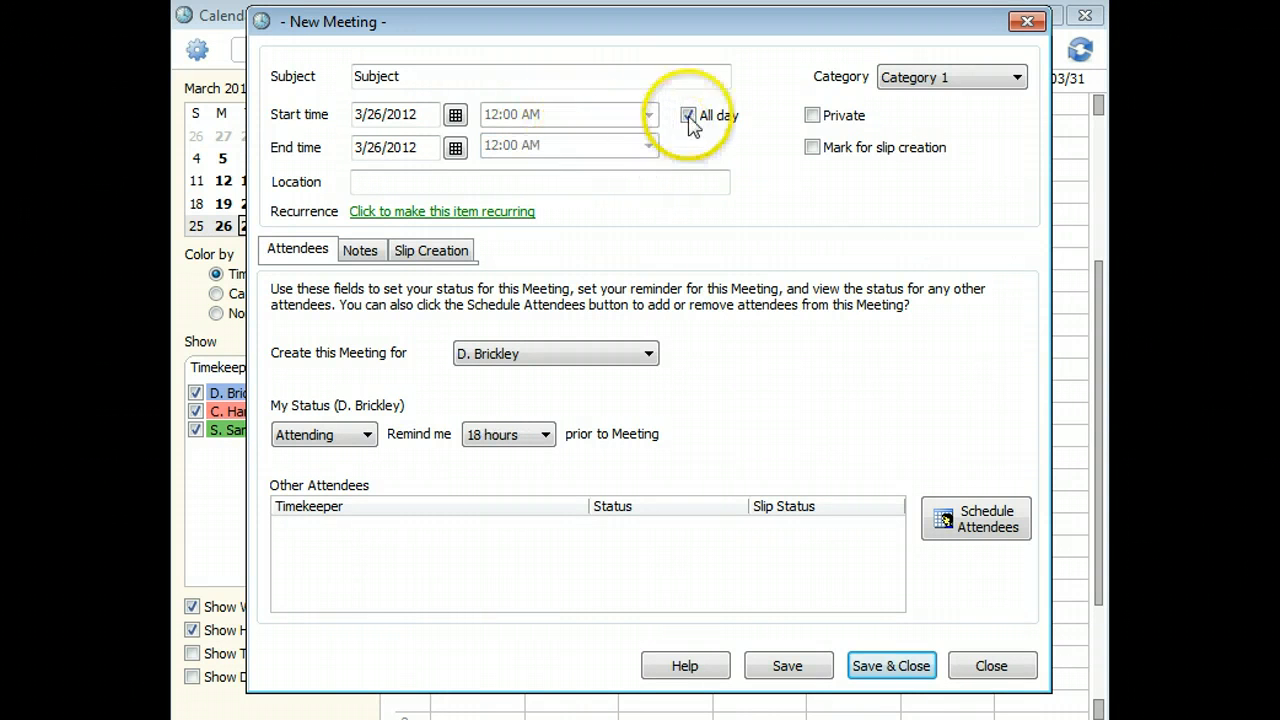
click(688, 115)
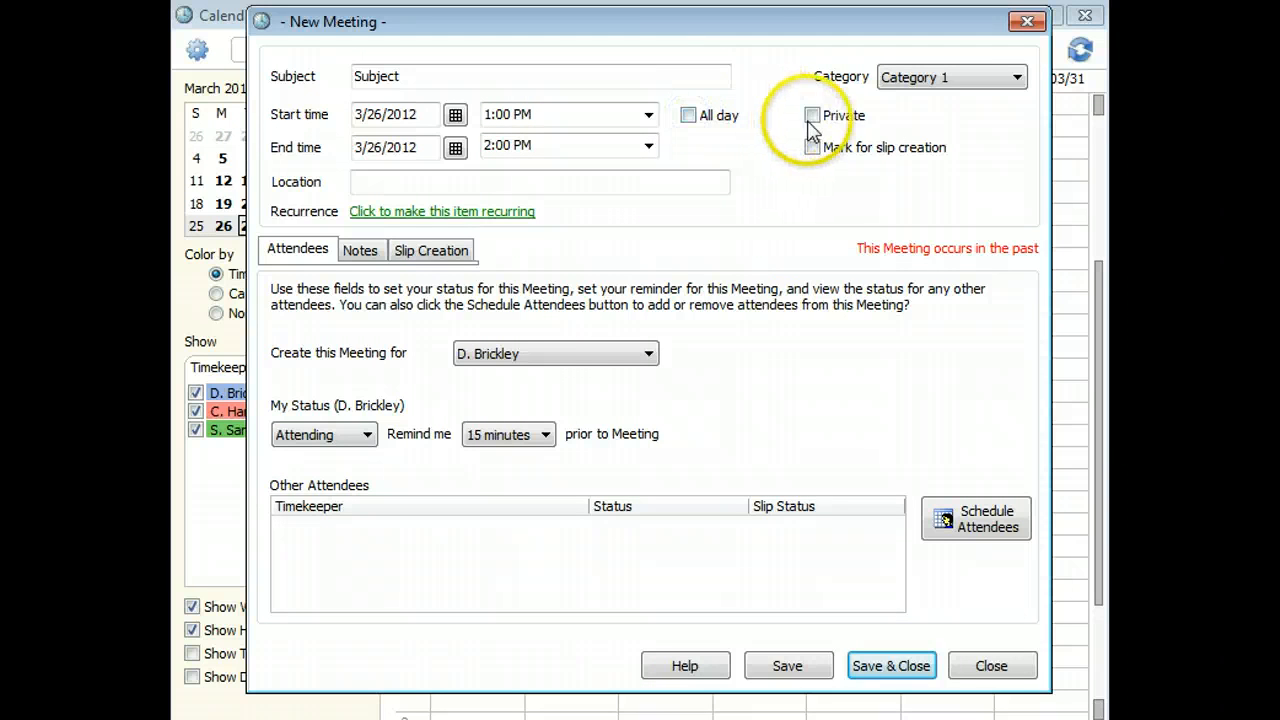
click(812, 115)
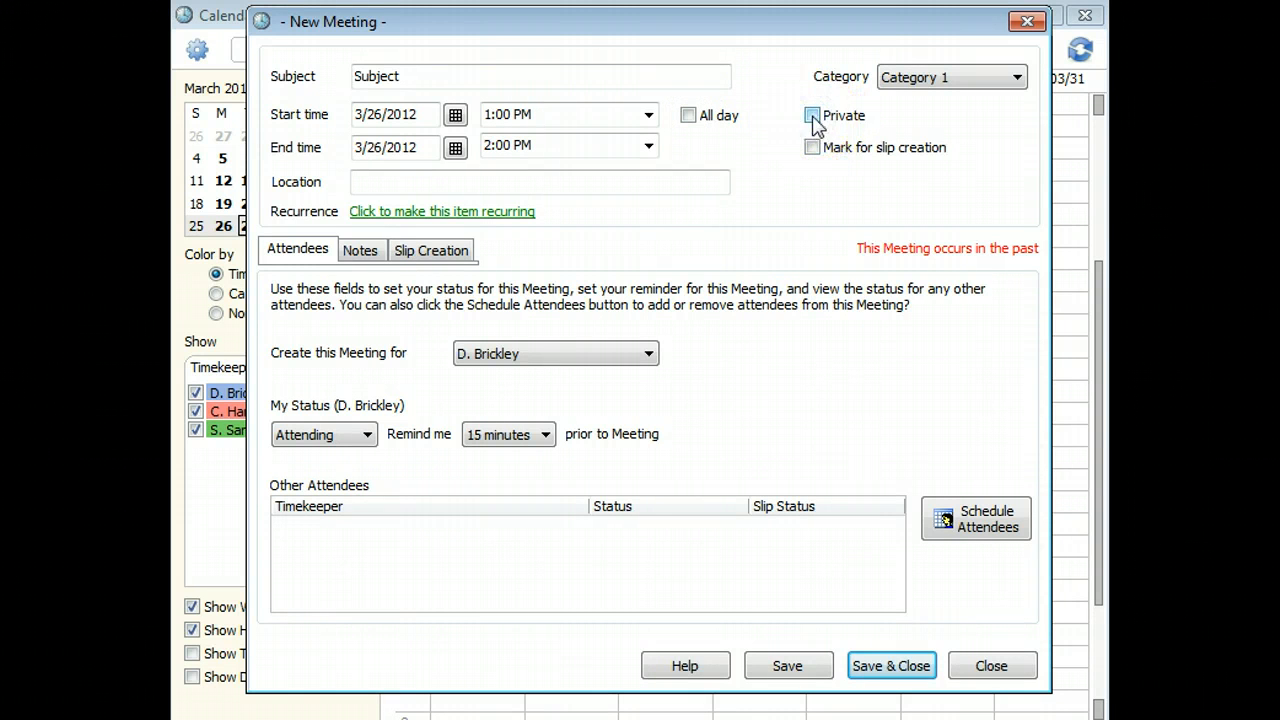
click(812, 115)
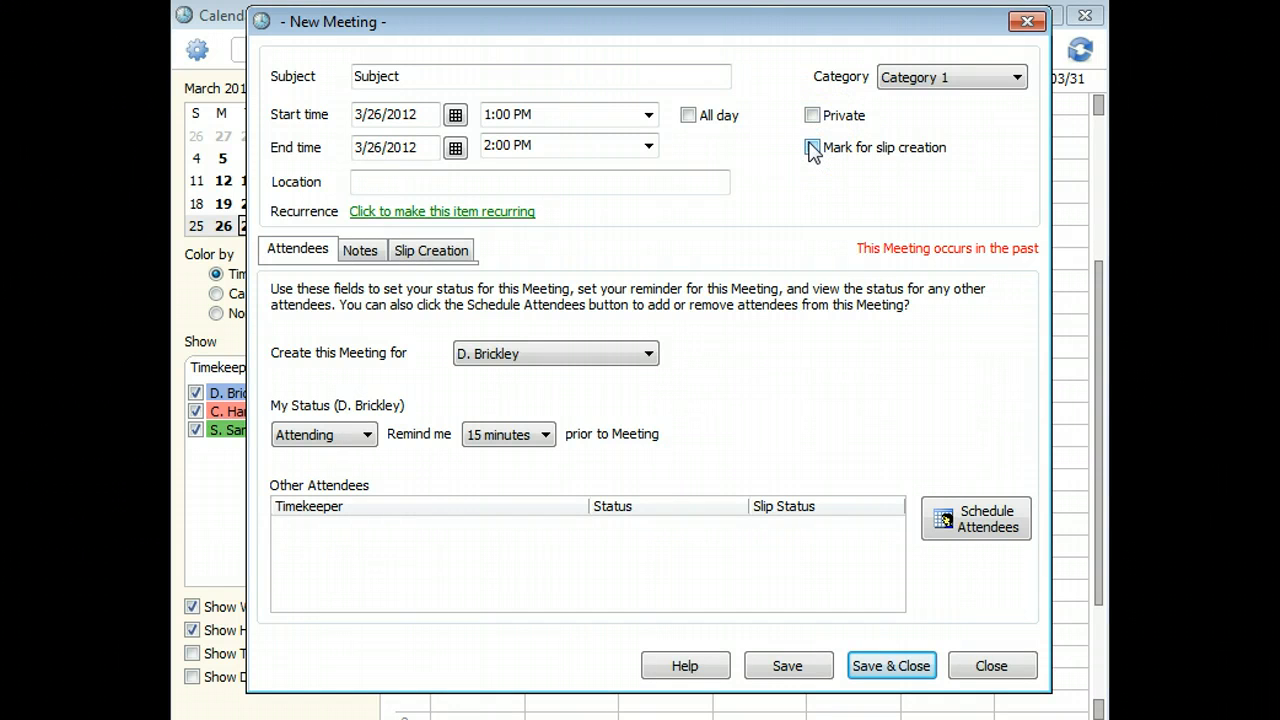
click(812, 147)
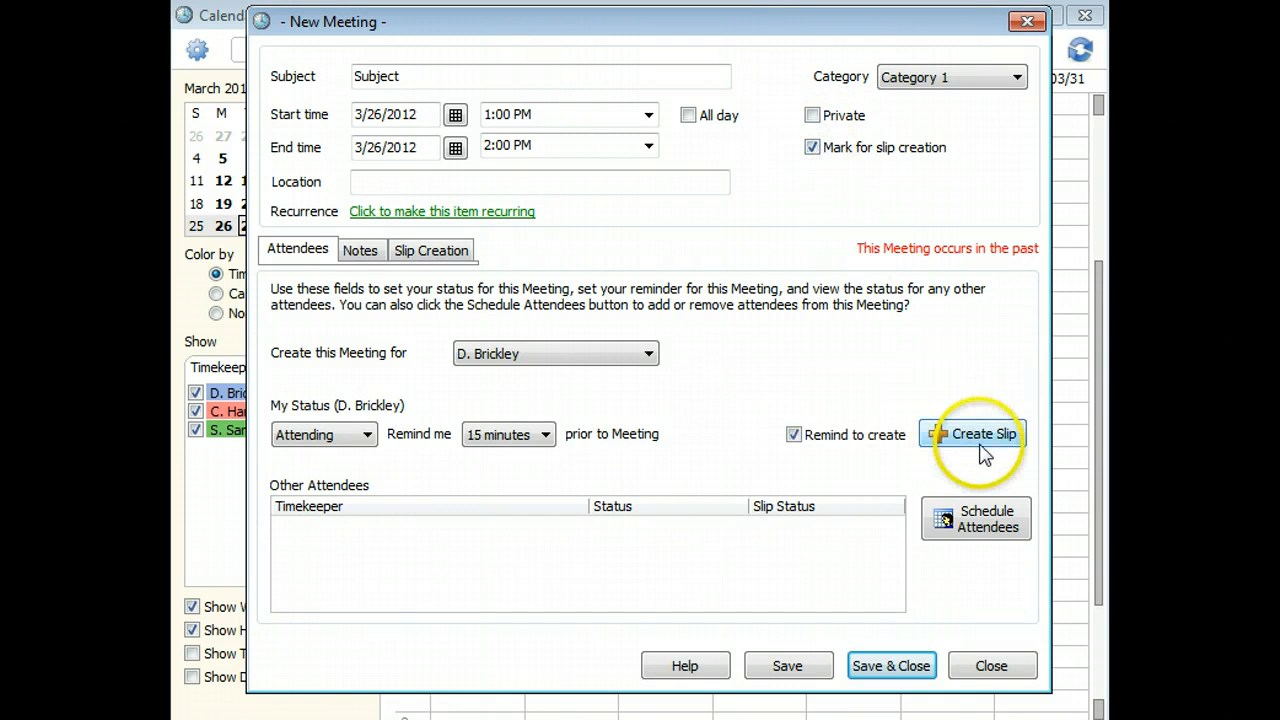
click(812, 147)
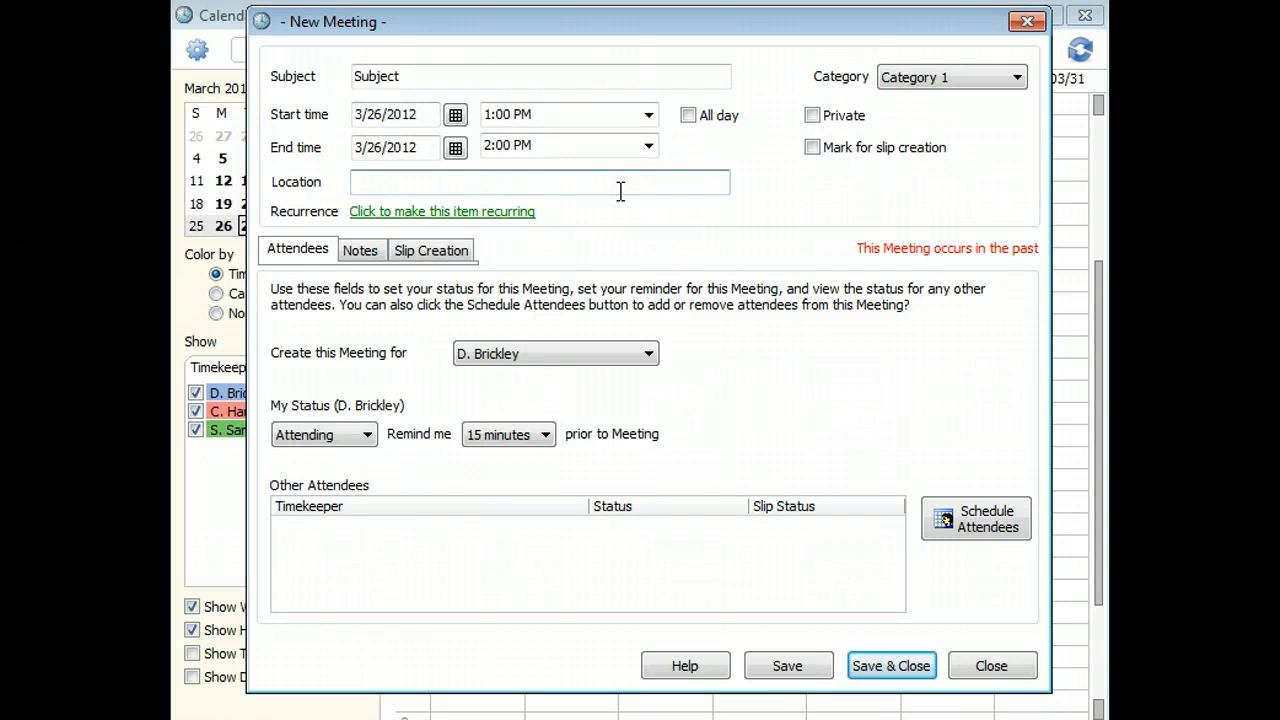
Step: Enter 'My Office' as the meeting's location
text(My Office)
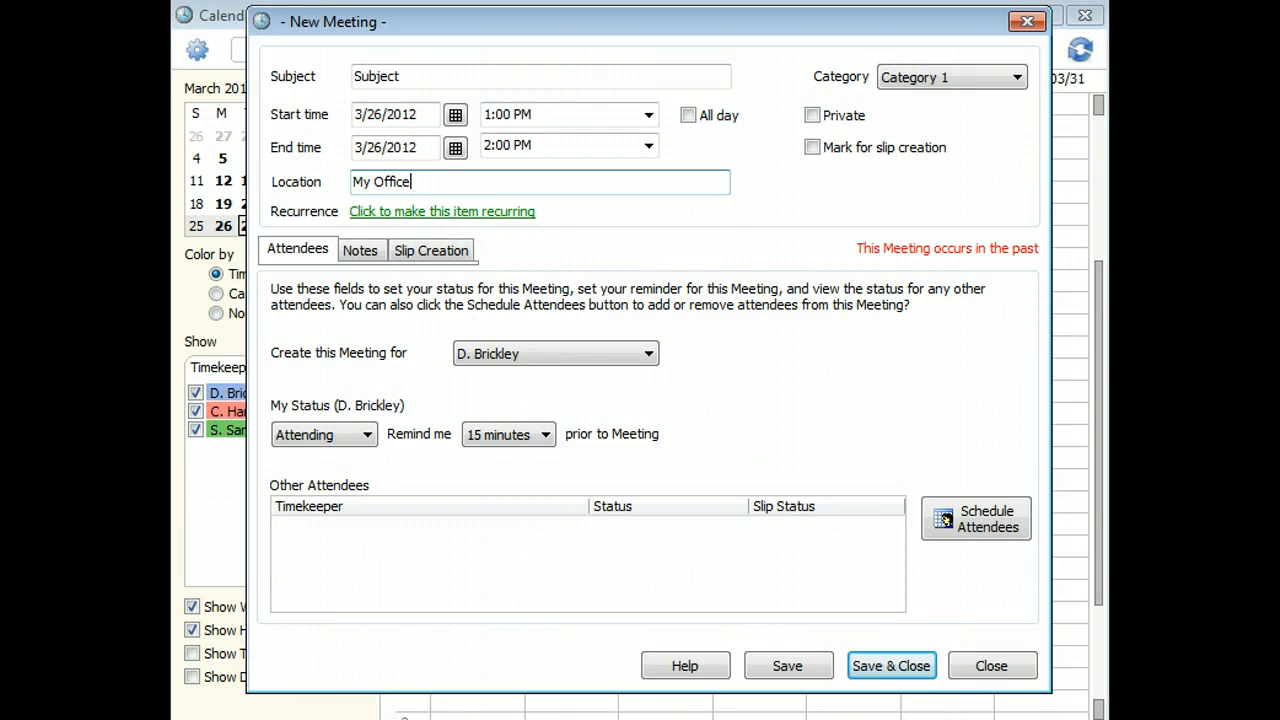
mouse_move(340, 292)
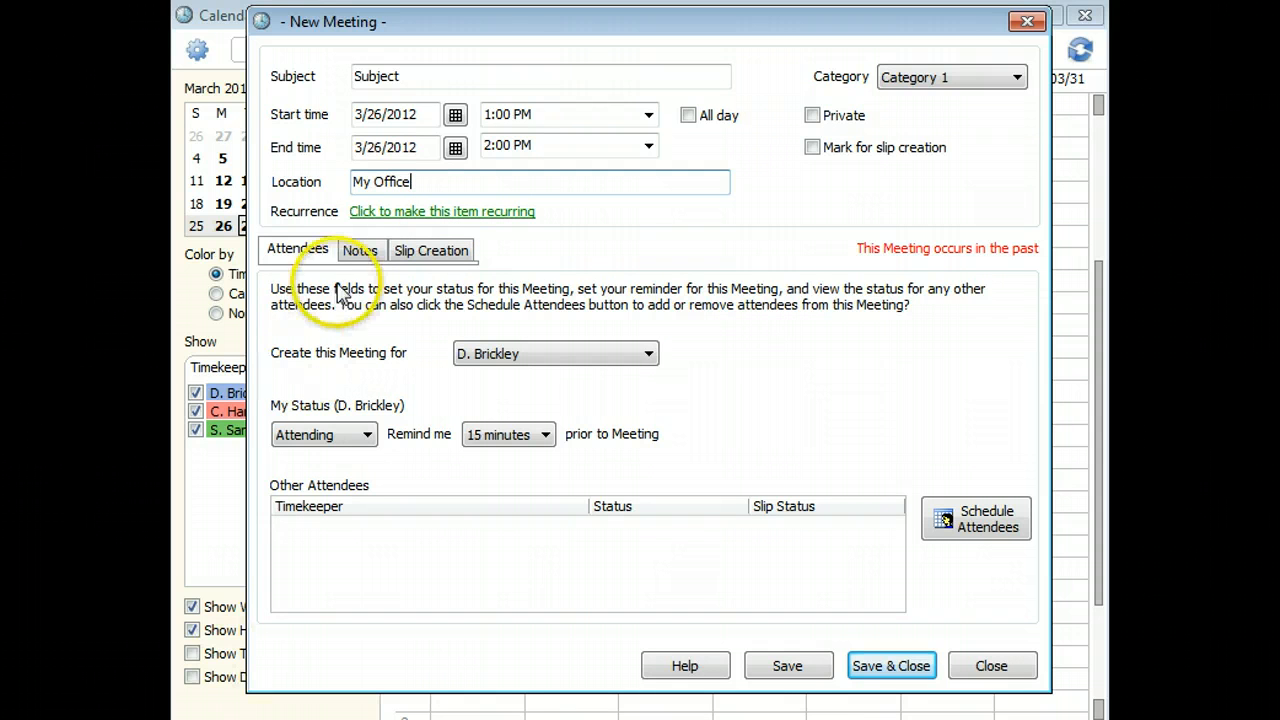
mouse_move(310, 290)
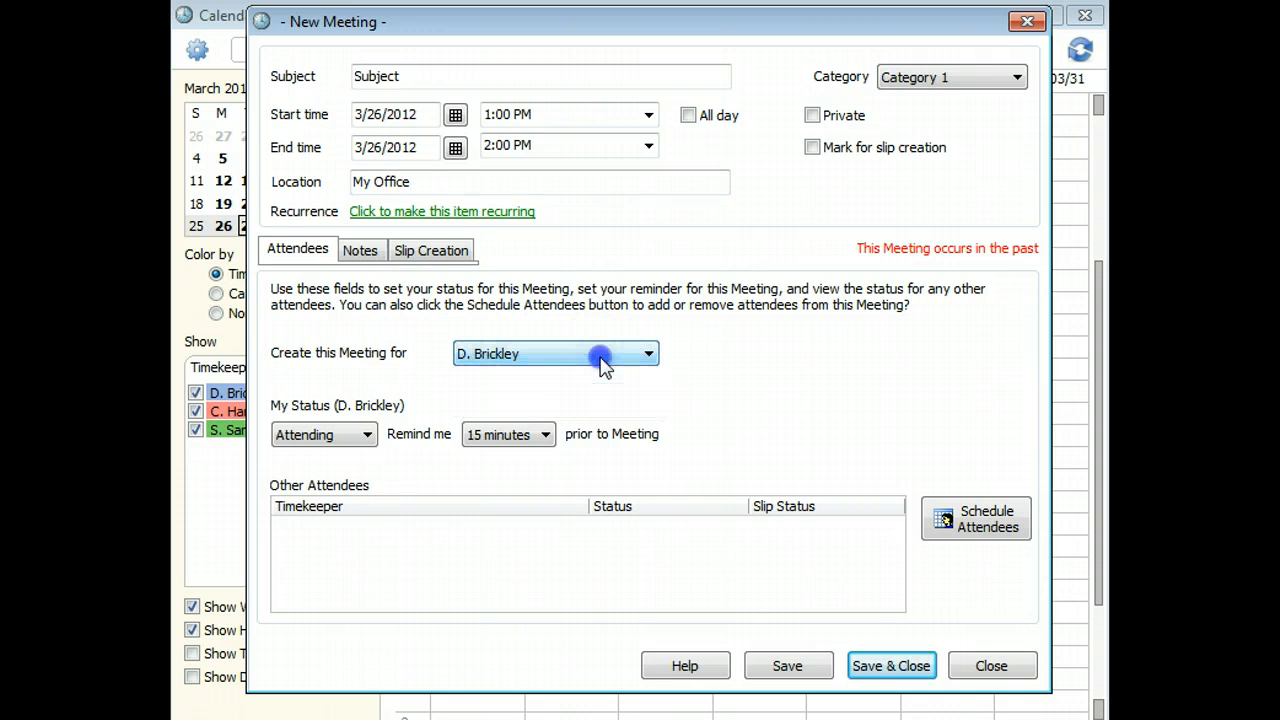
Step: Keep the attendance status as Attending and set a 30-minute reminder
click(367, 434)
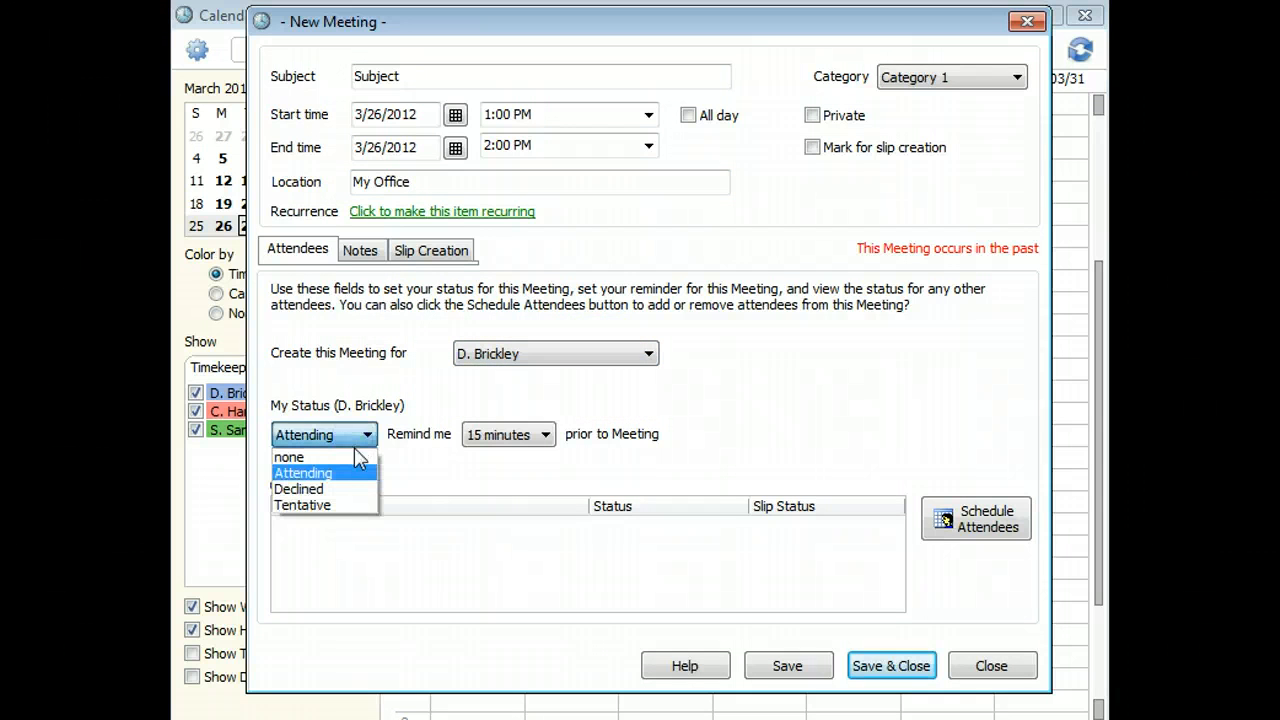
click(302, 472)
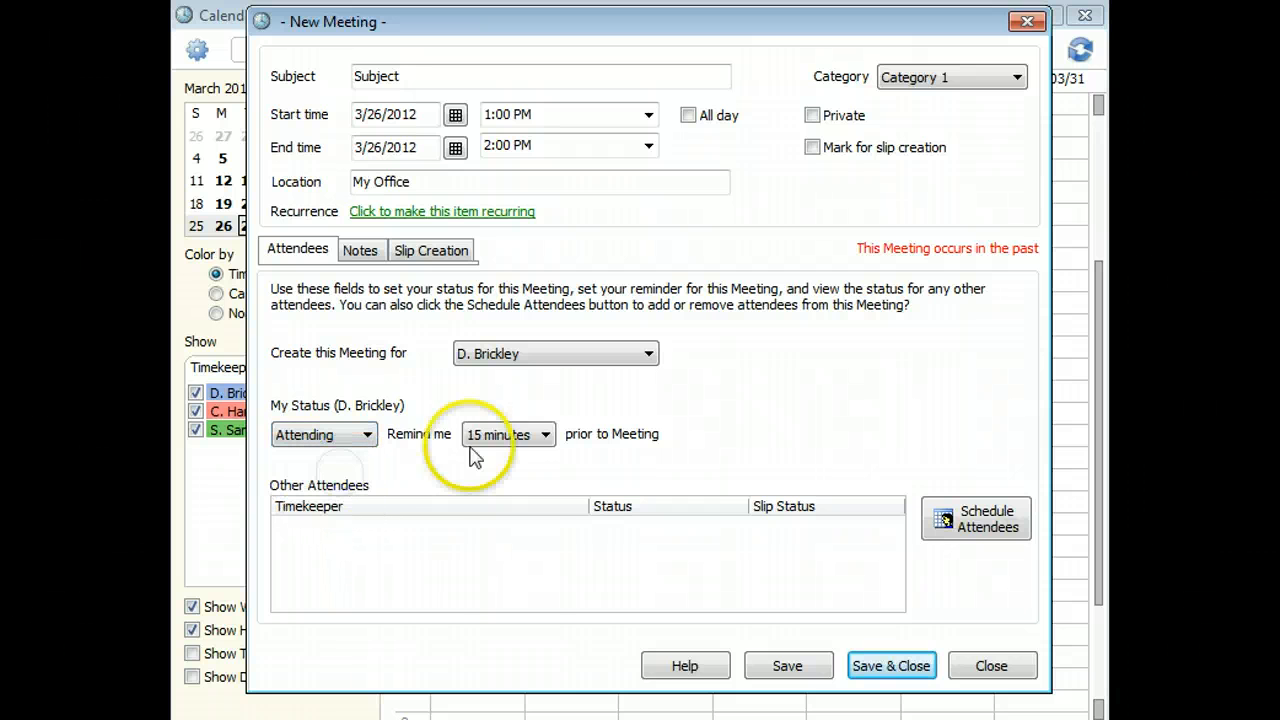
click(507, 434)
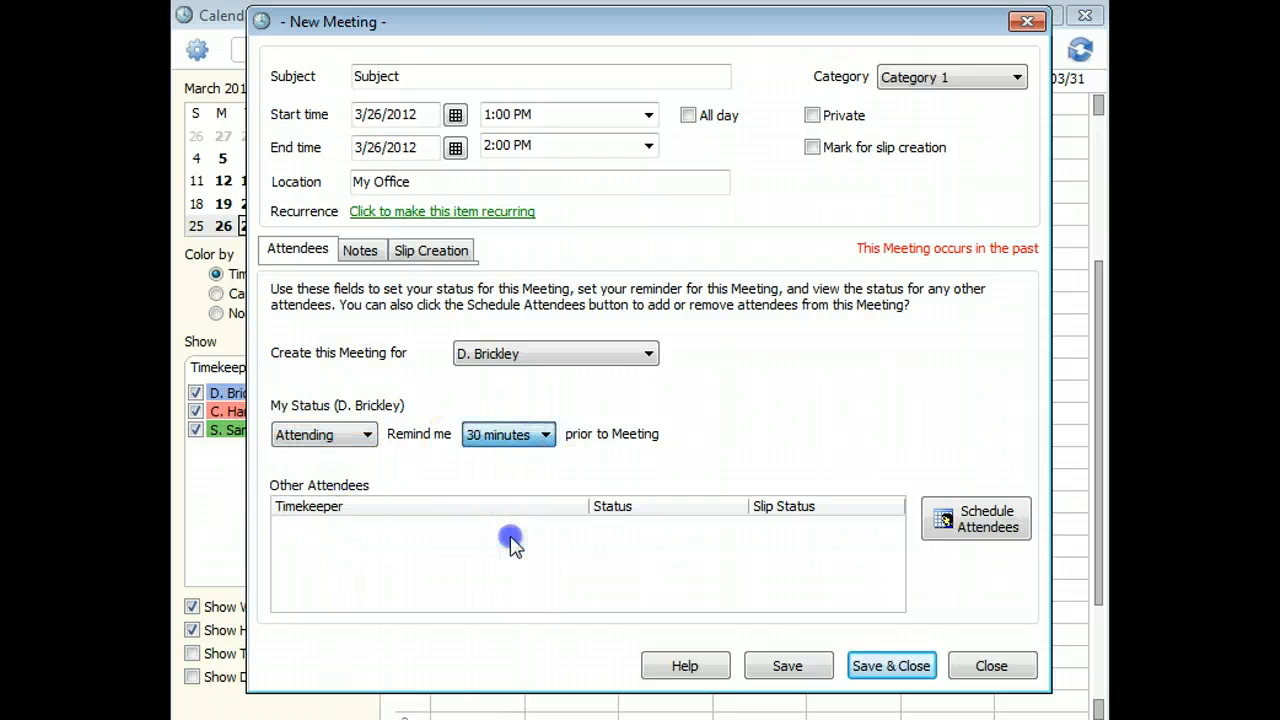
mouse_move(850, 510)
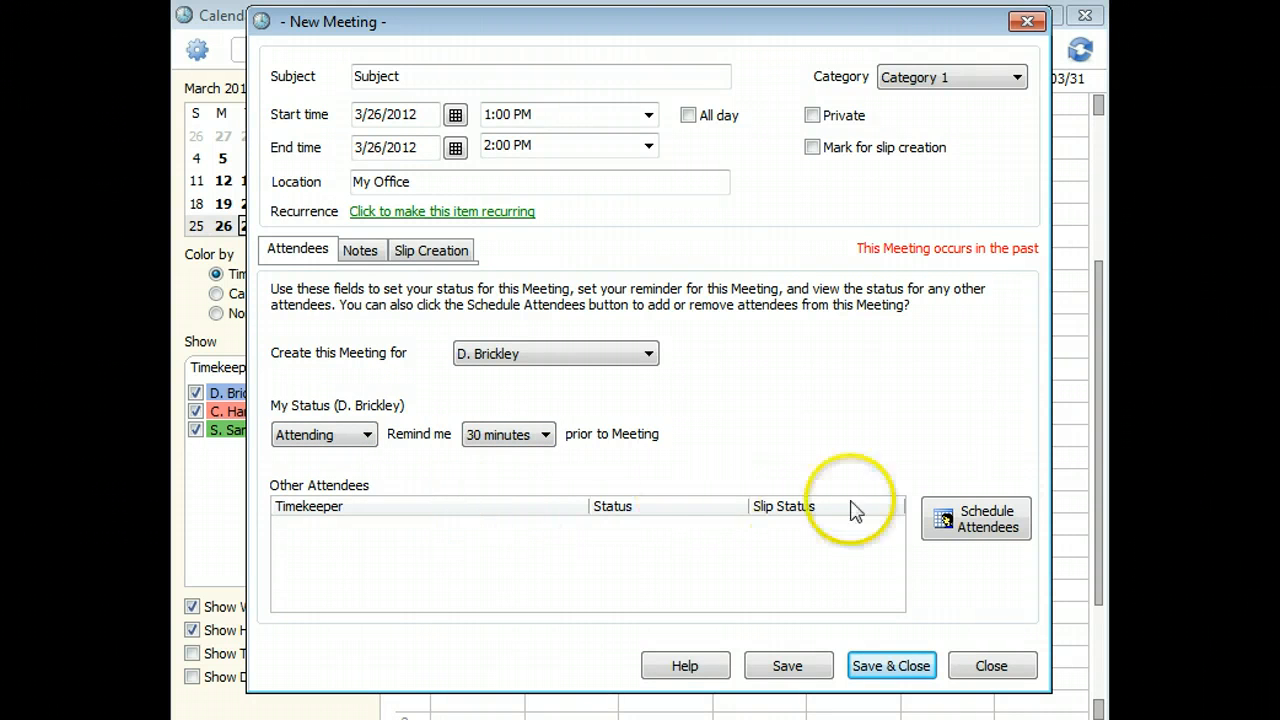
Step: Review attendees, notes and slip defaults (Atlantic, A109), then save and close the meeting
click(975, 518)
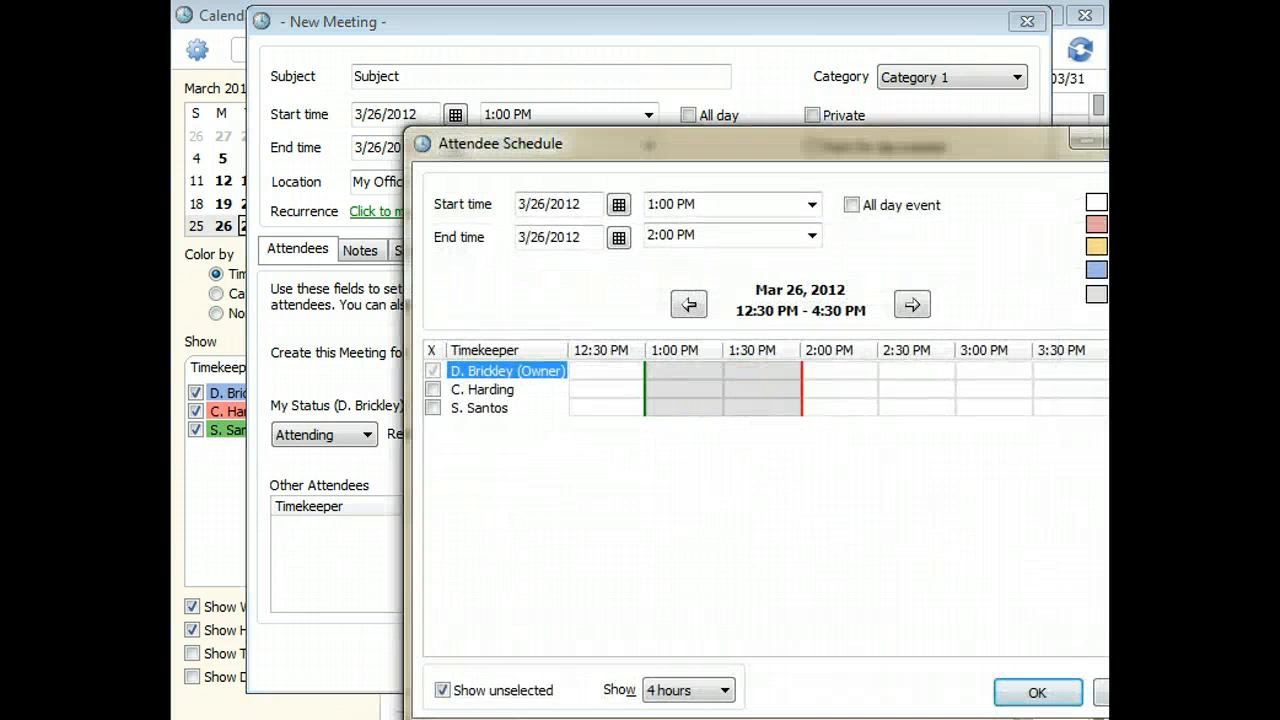
click(1037, 692)
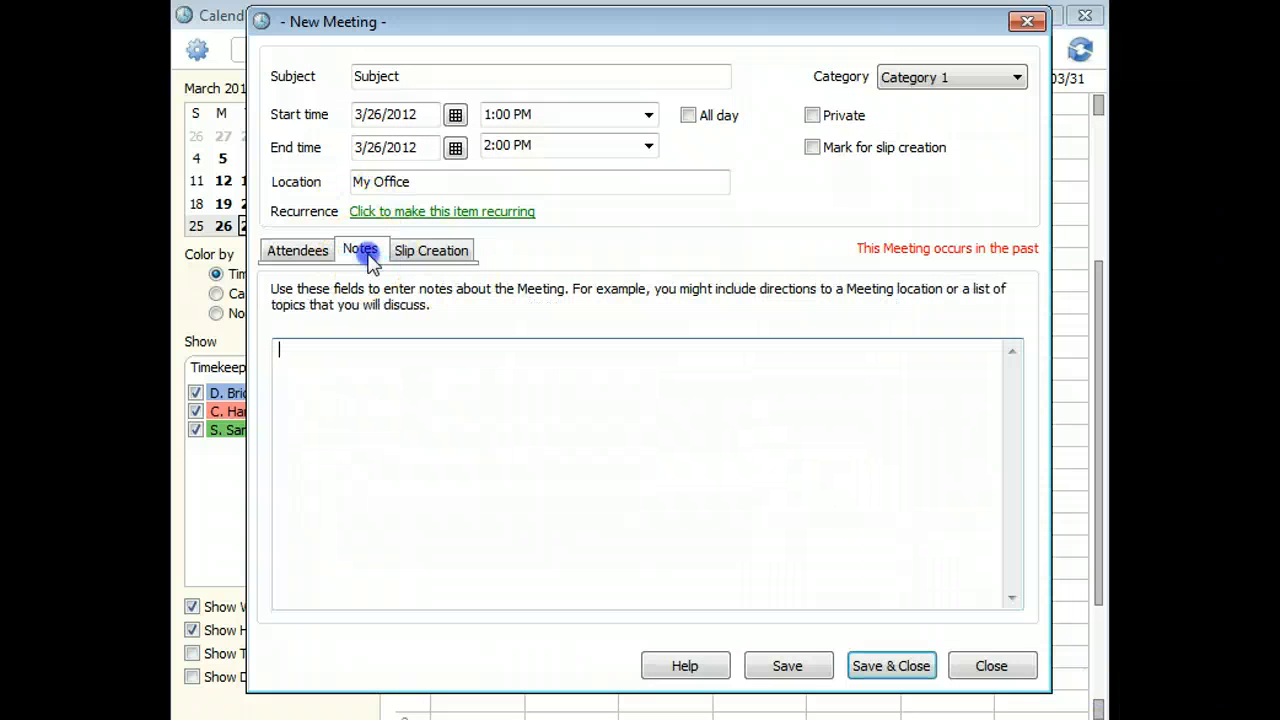
click(431, 249)
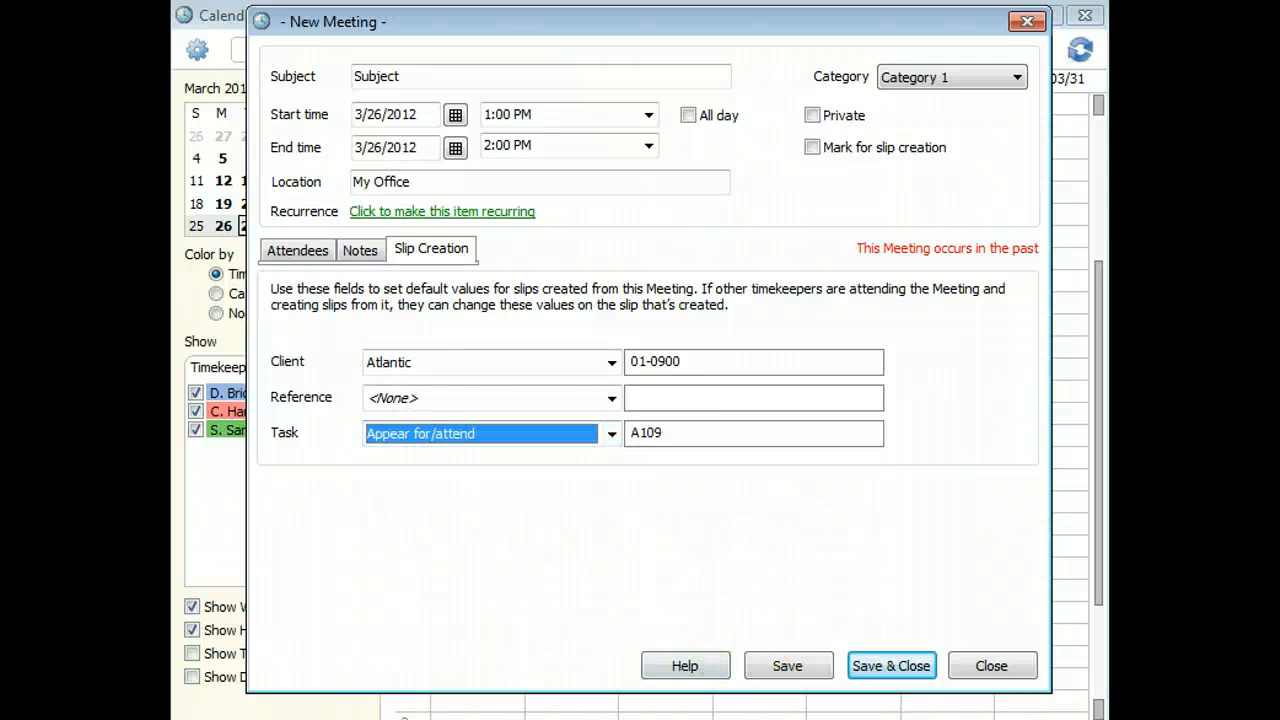
click(990, 665)
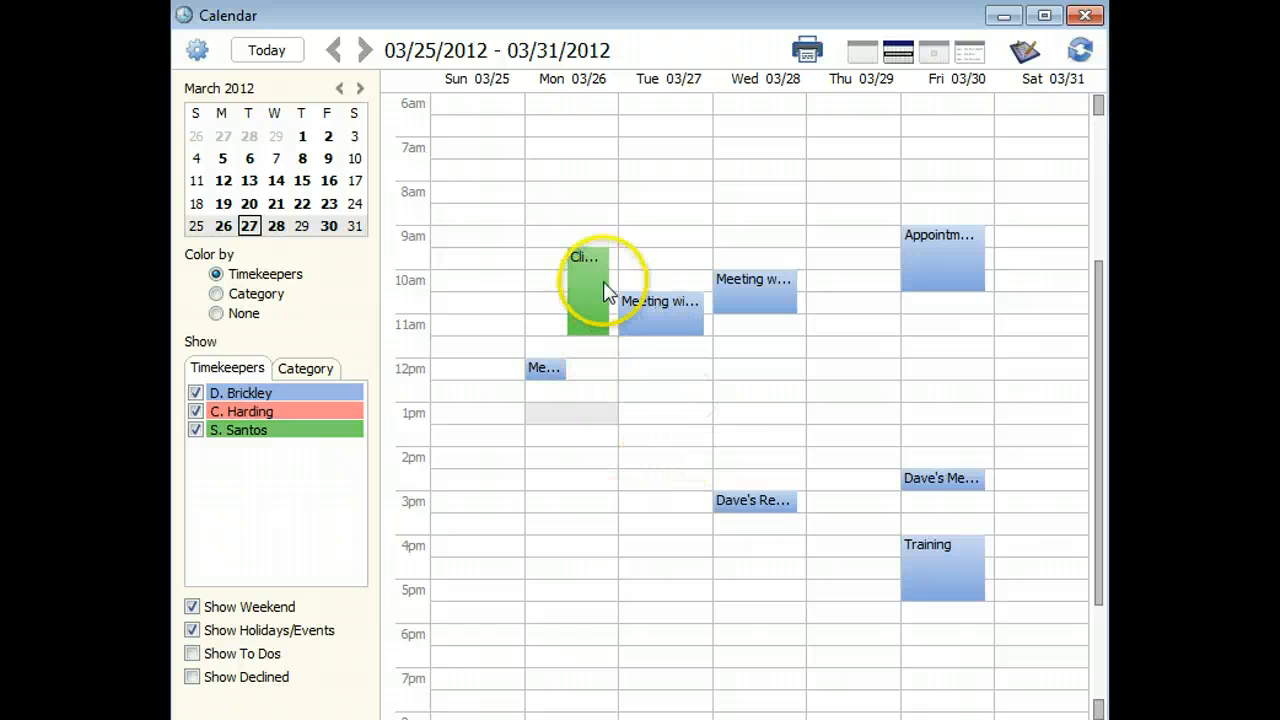
click(753, 500)
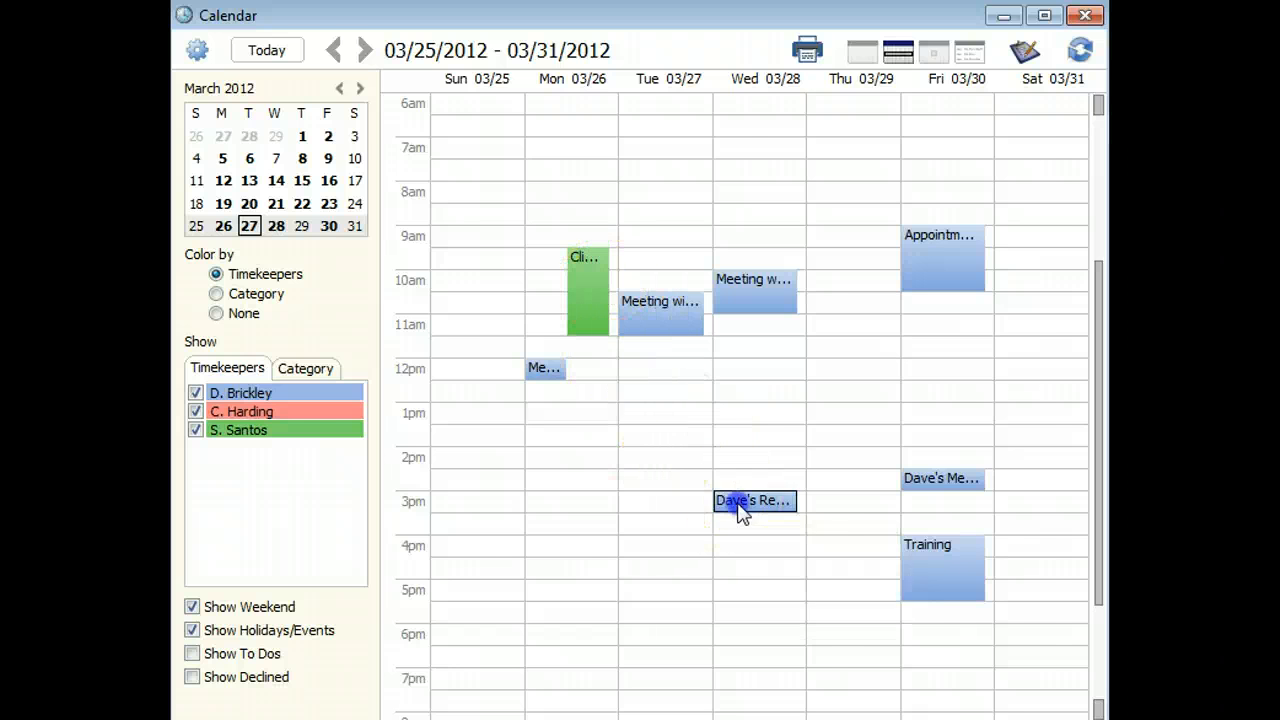
double_click(753, 500)
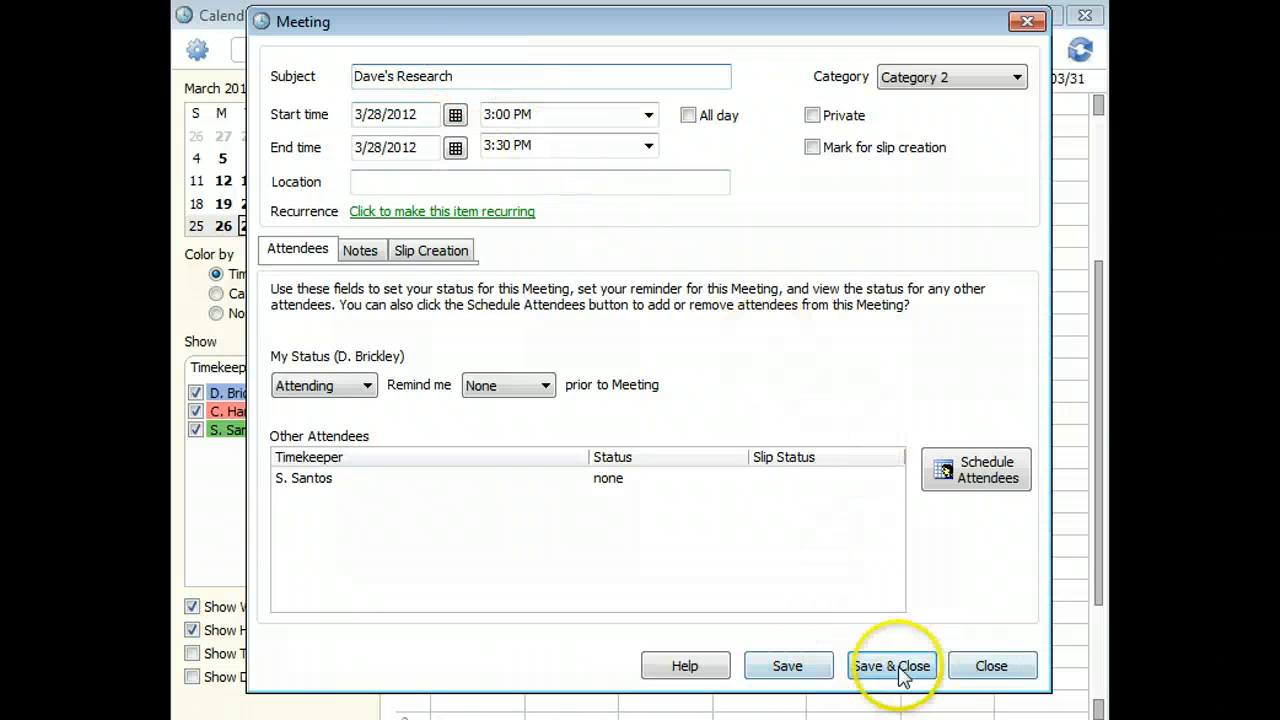
click(891, 666)
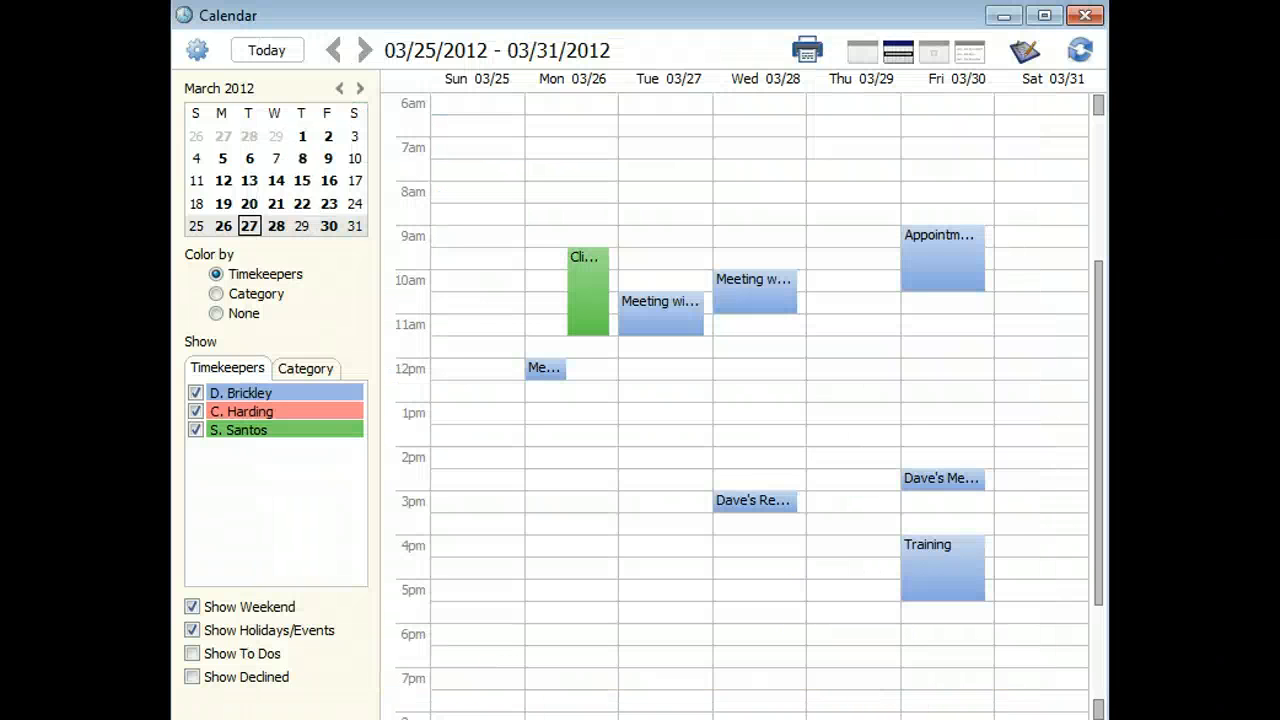
mouse_move(625, 460)
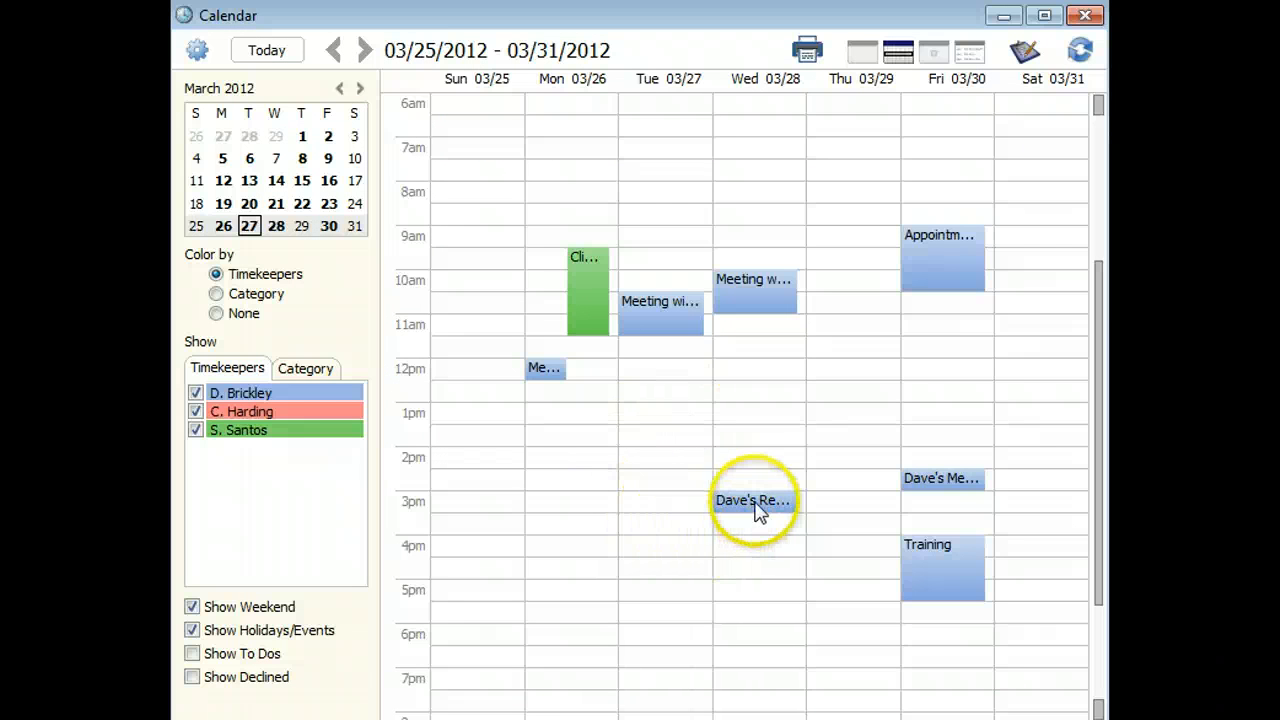
mouse_move(753, 500)
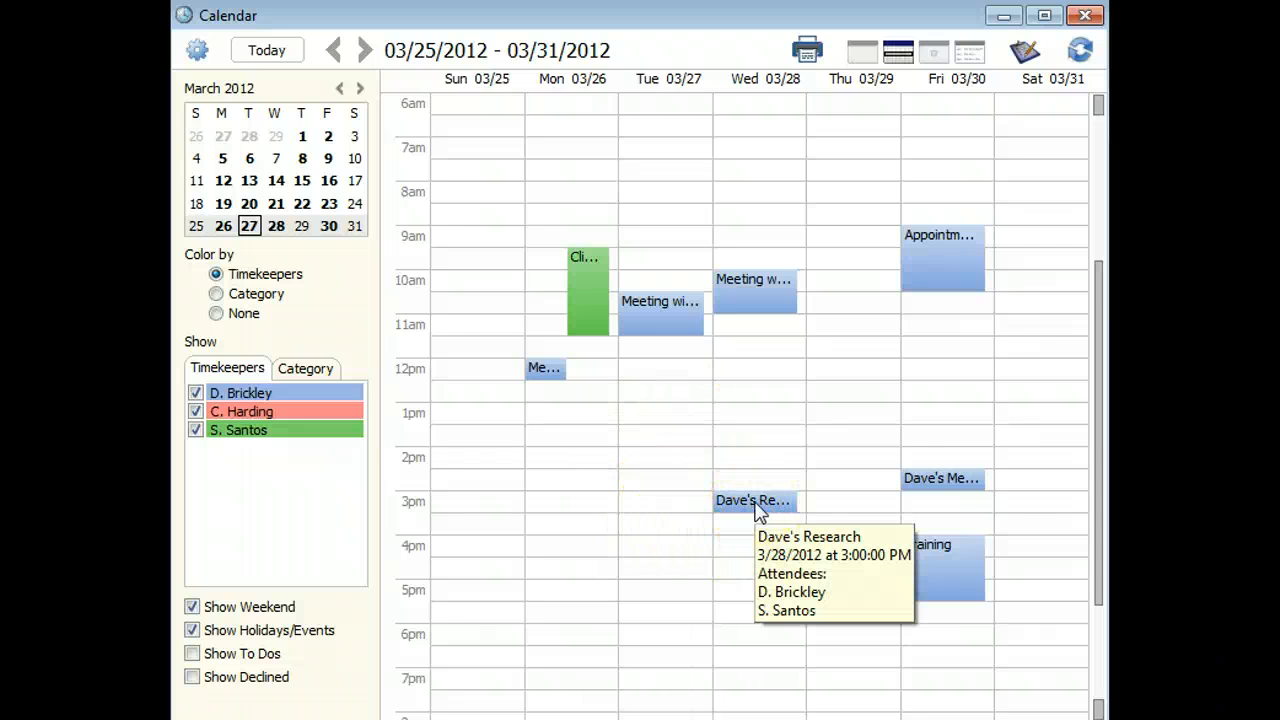
Step: Drag Dave's Research from Wednesday 3 PM to Monday 03/26 around 1:30 PM
click(753, 500)
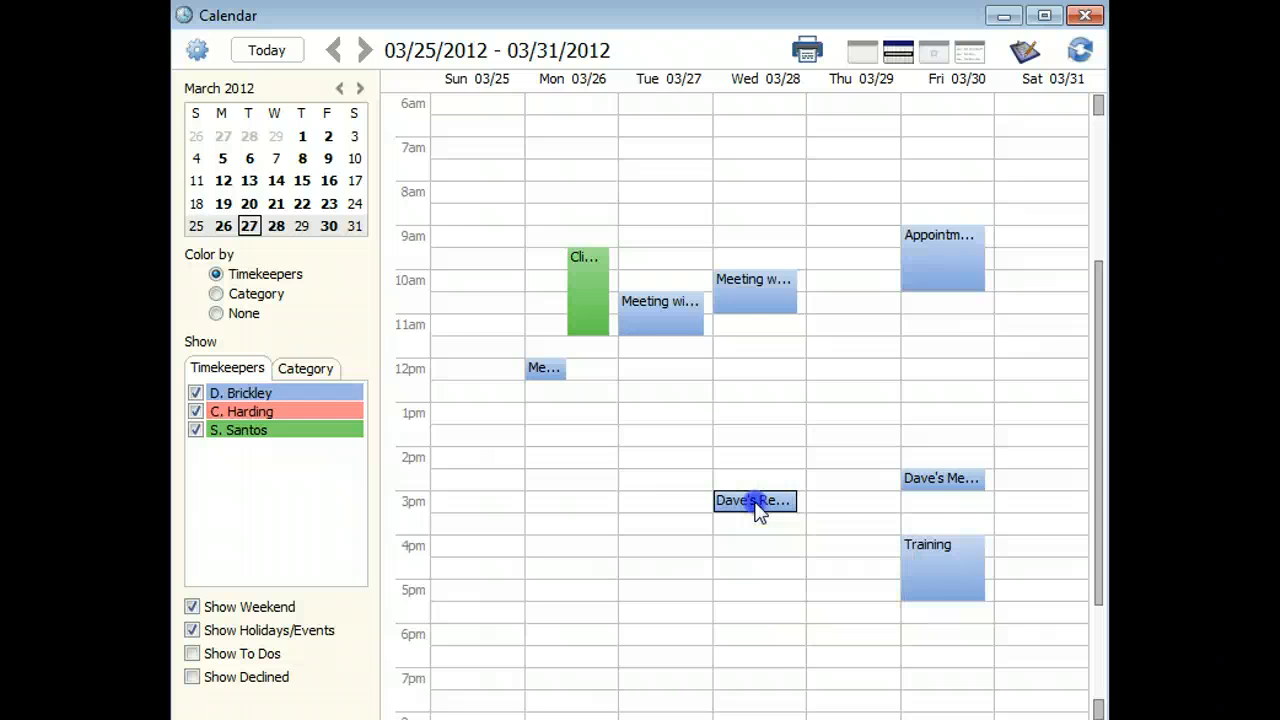
drag(755, 500, 571, 435)
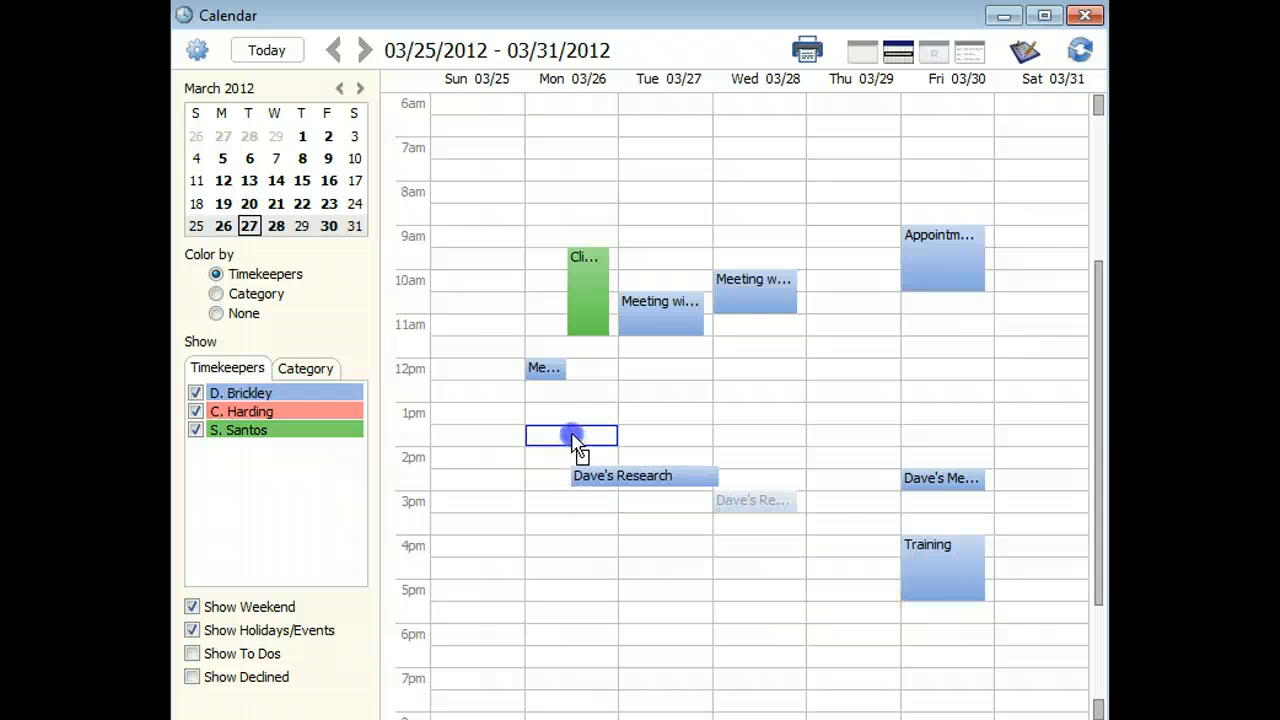